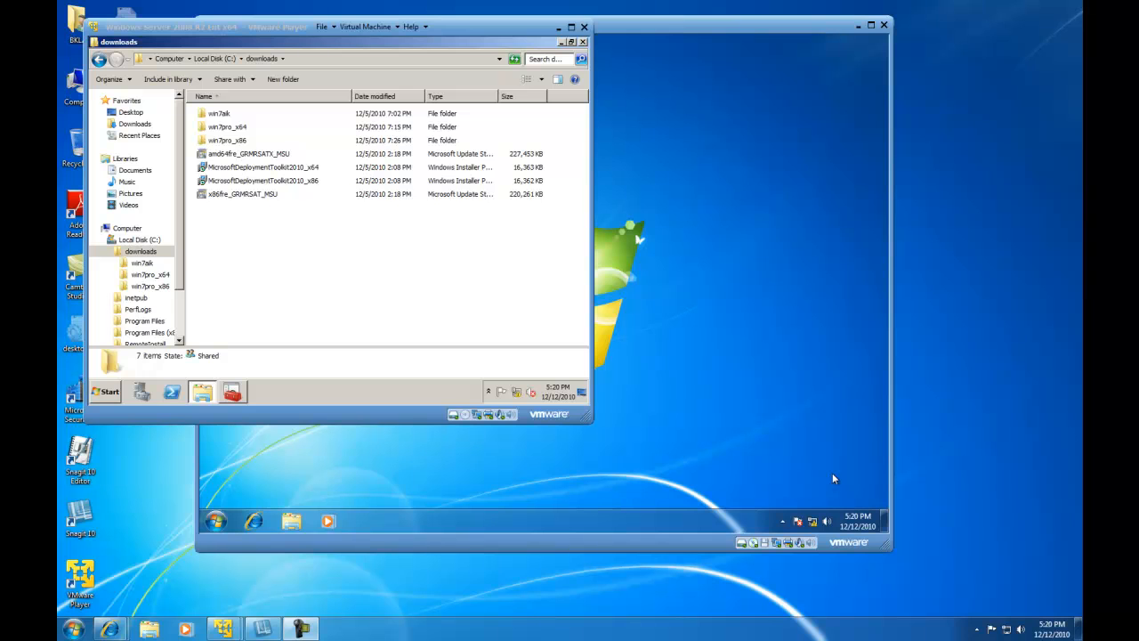
mouse_move(363, 252)
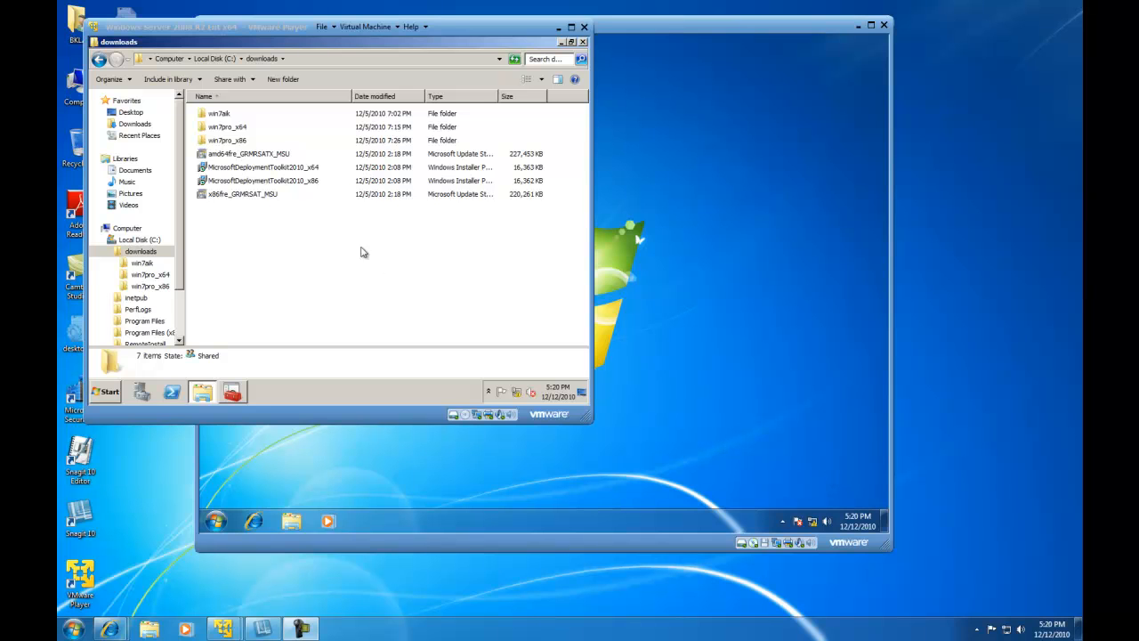
mouse_move(334, 263)
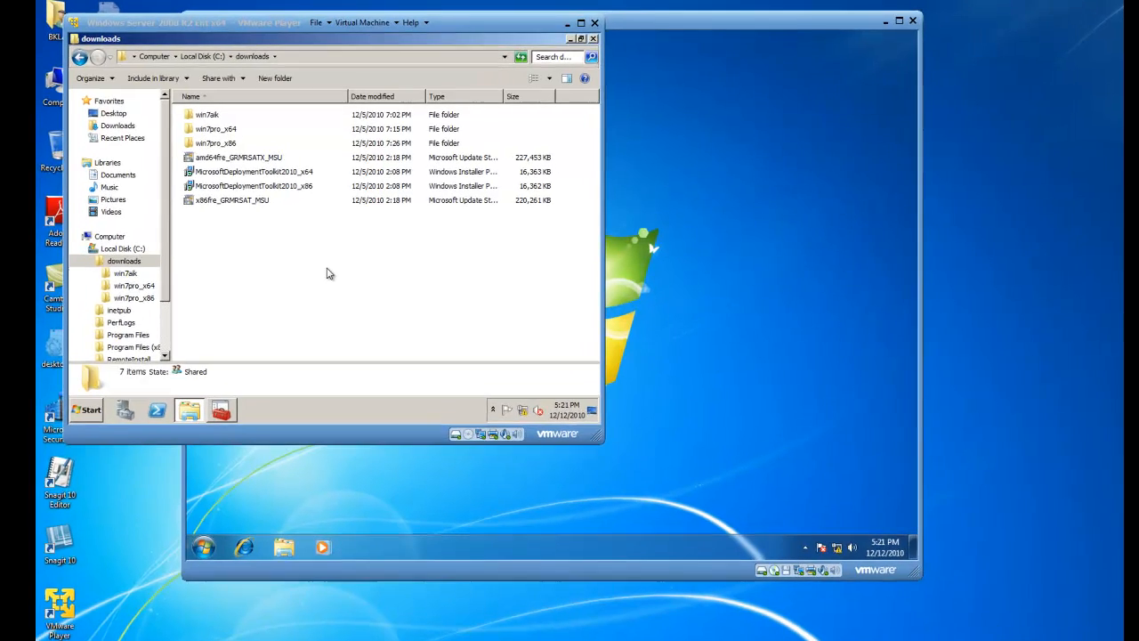
Bring the BK-CL1 Windows 7 virtual machine window to the front over the server window
left_click(899, 19)
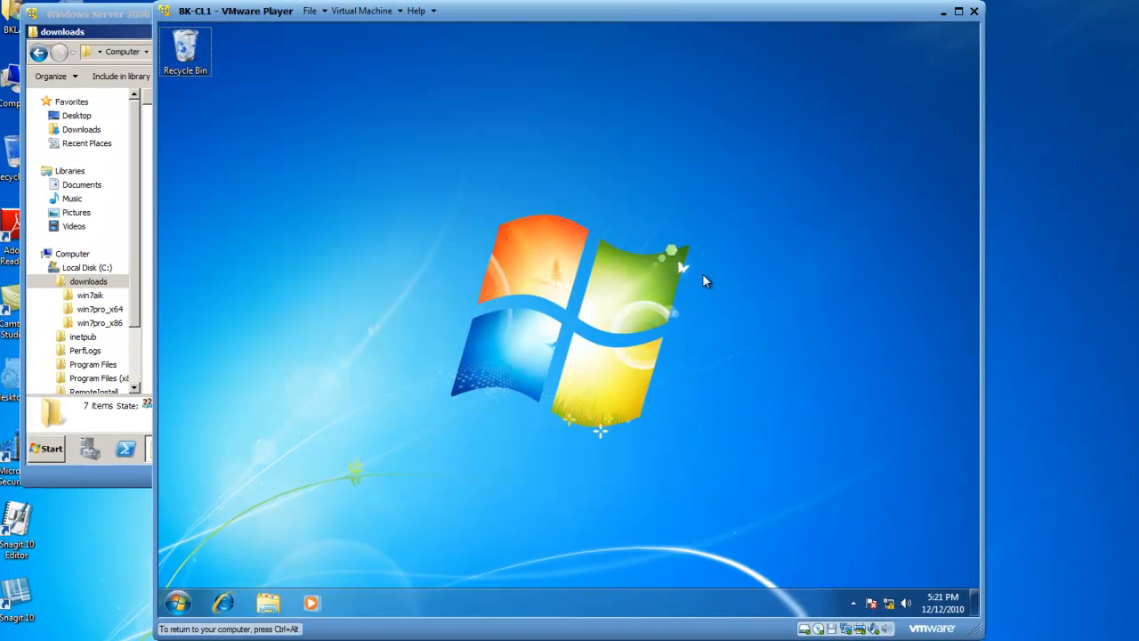
mouse_move(750, 445)
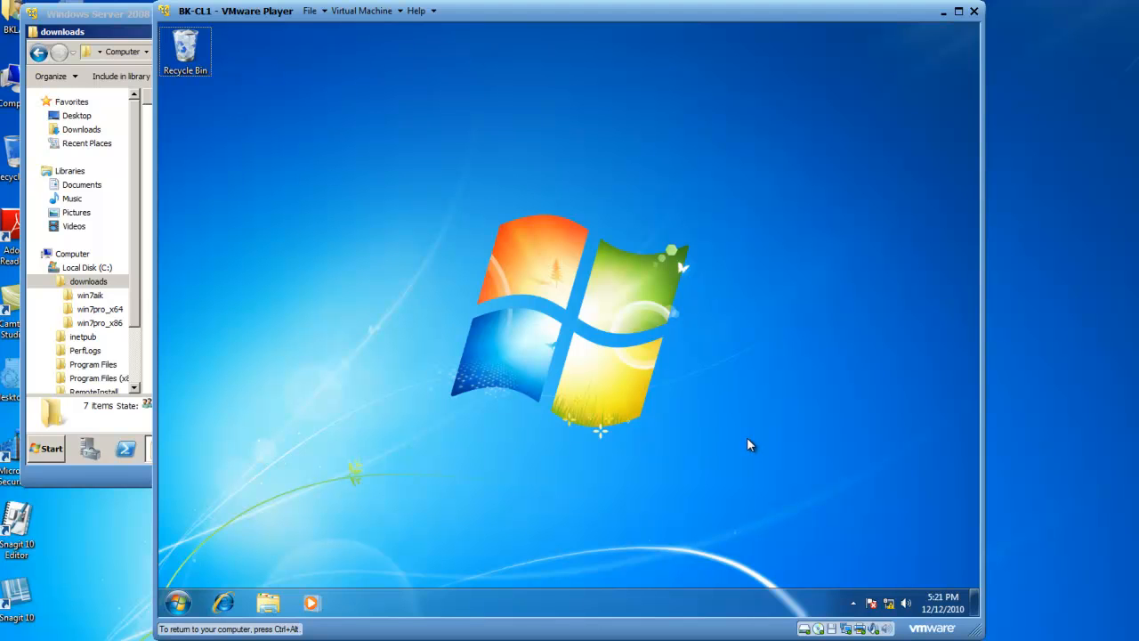
mouse_move(661, 315)
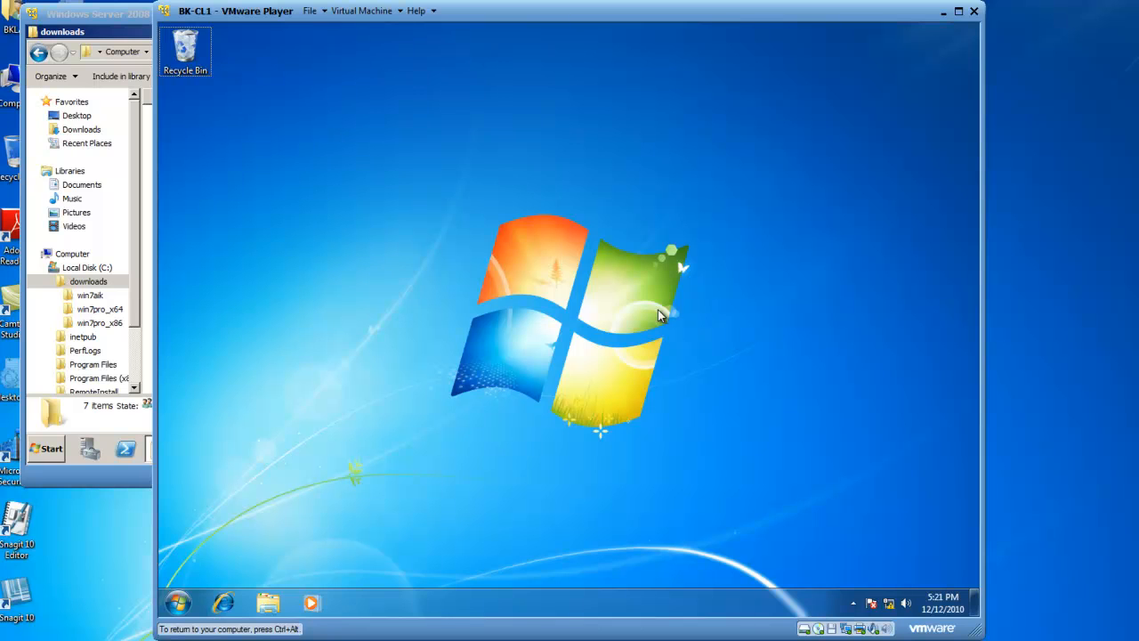
mouse_move(432, 390)
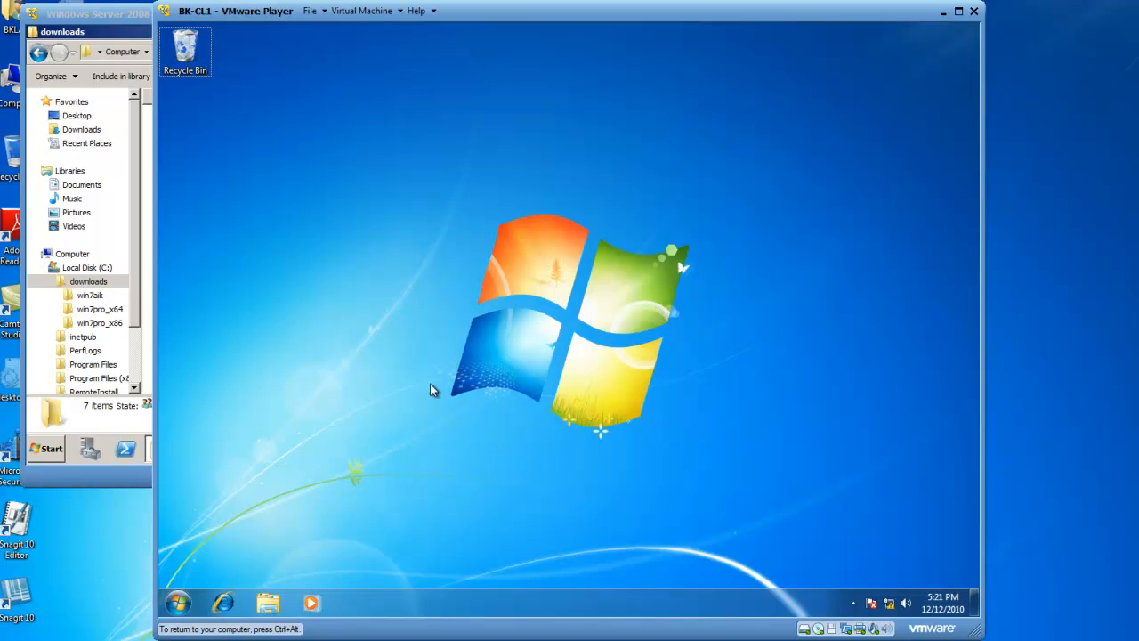
Launch cmd from the Start menu and move into windows\system32\sysprep
left_click(177, 604)
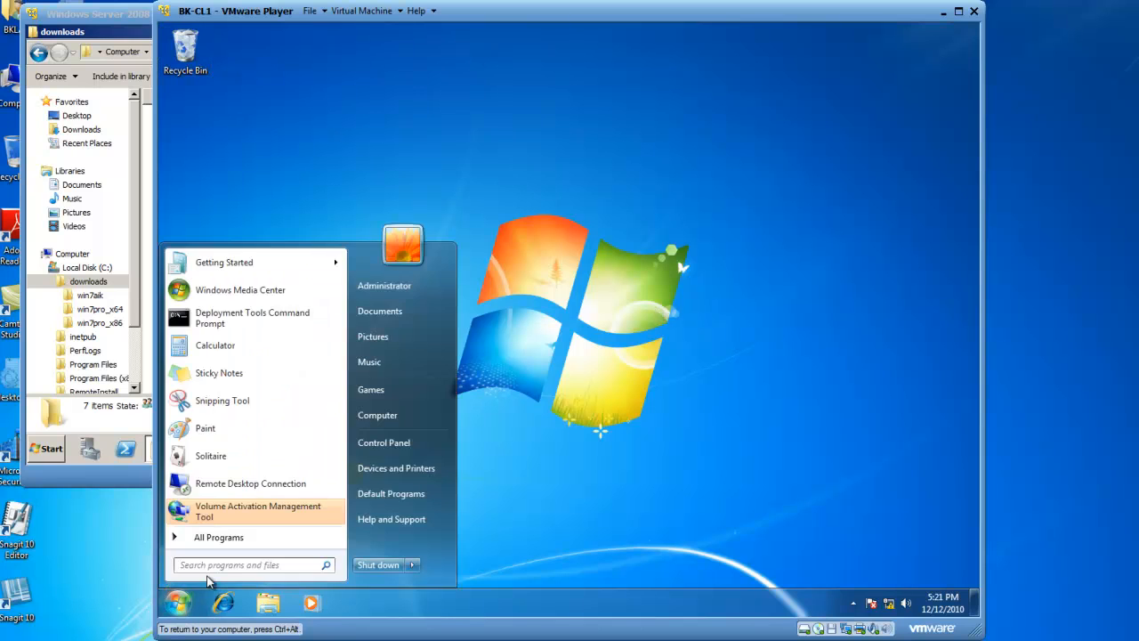
left_click(250, 564)
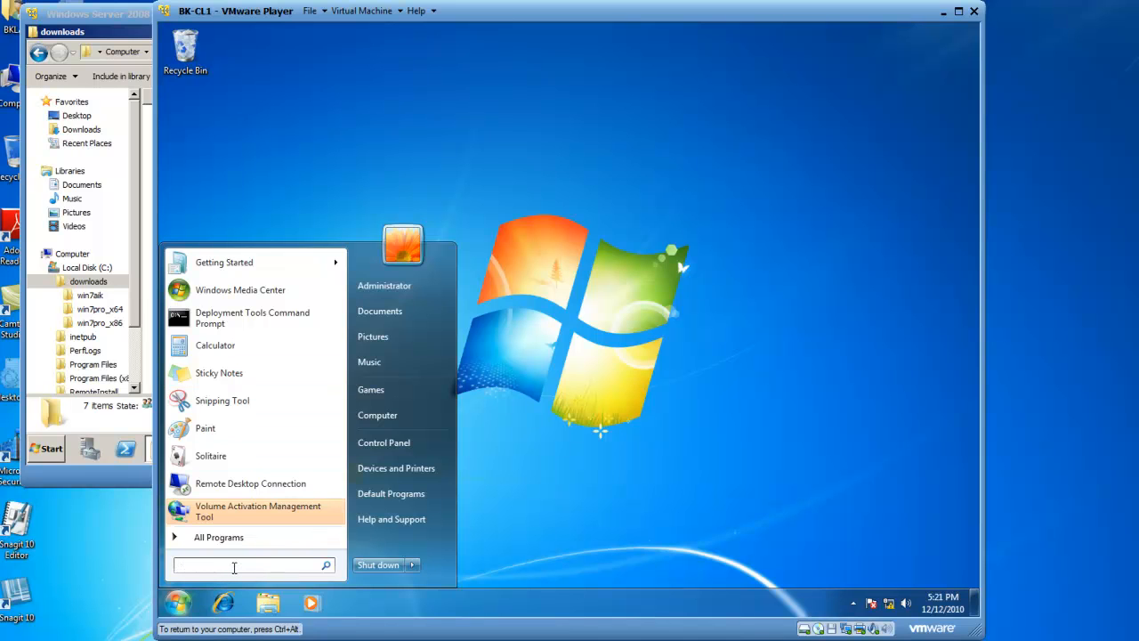
type("cmd")
type("cd windows")
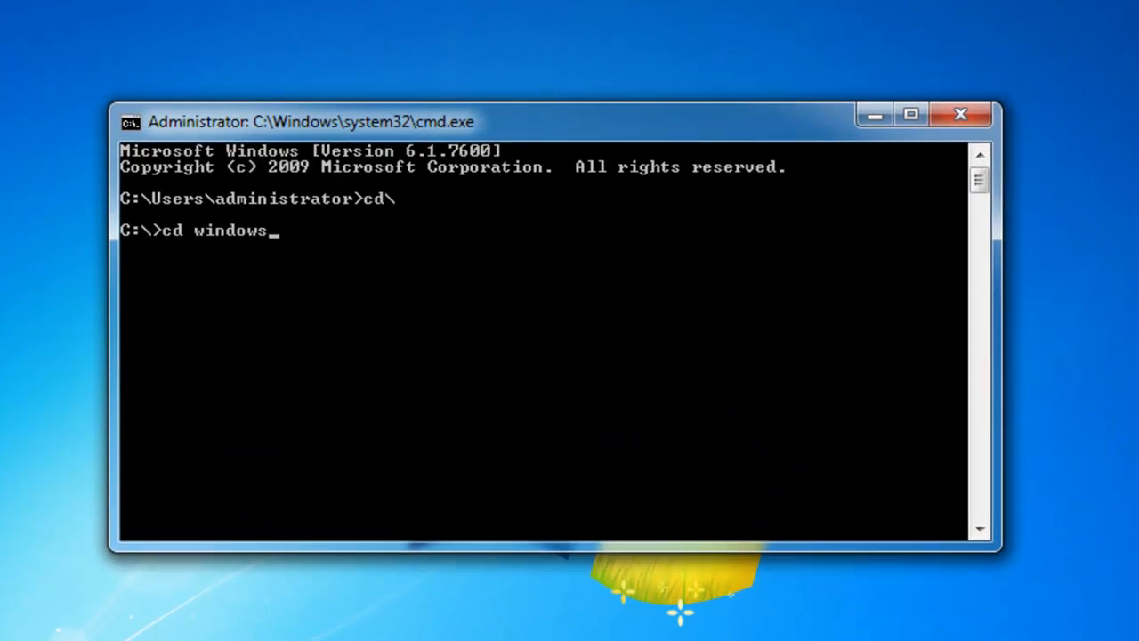
type("\\system")
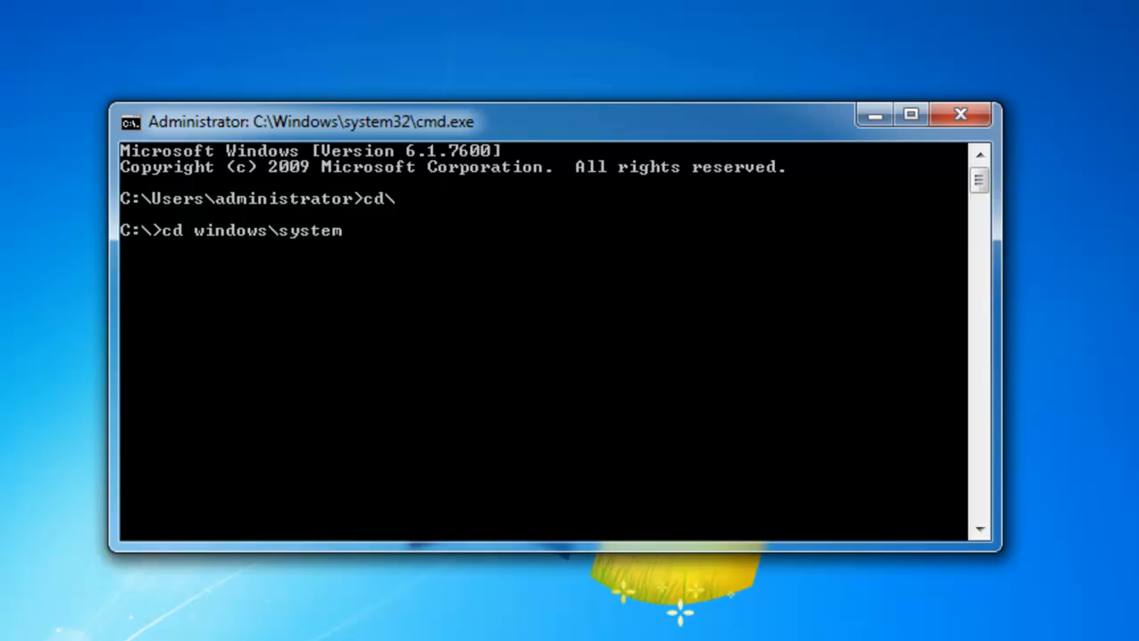
type("32\\sys")
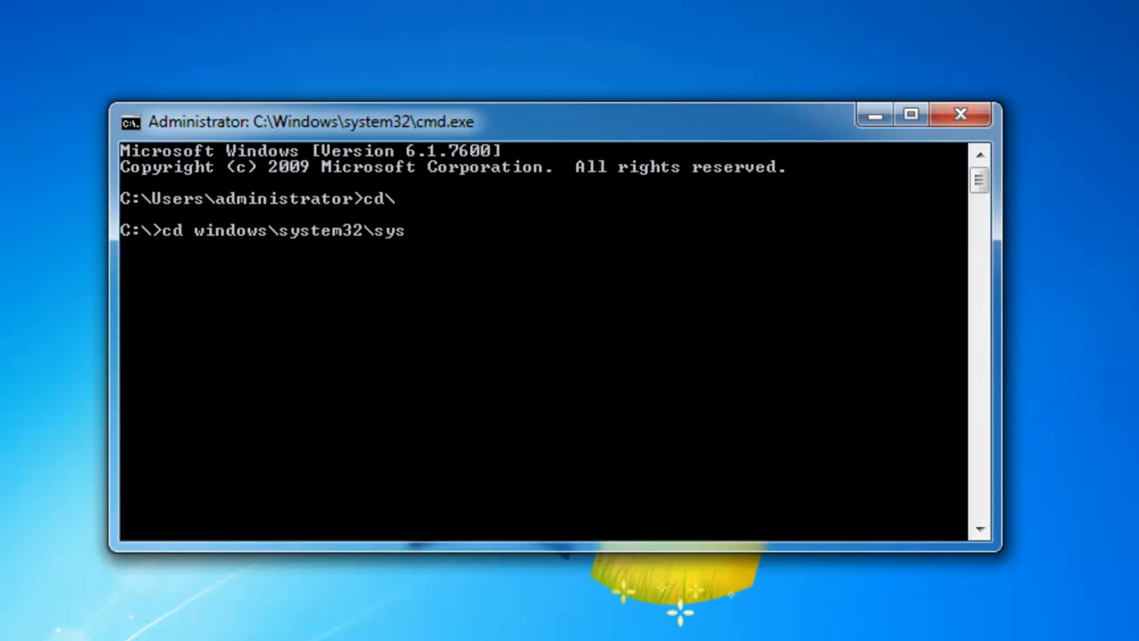
key("Return")
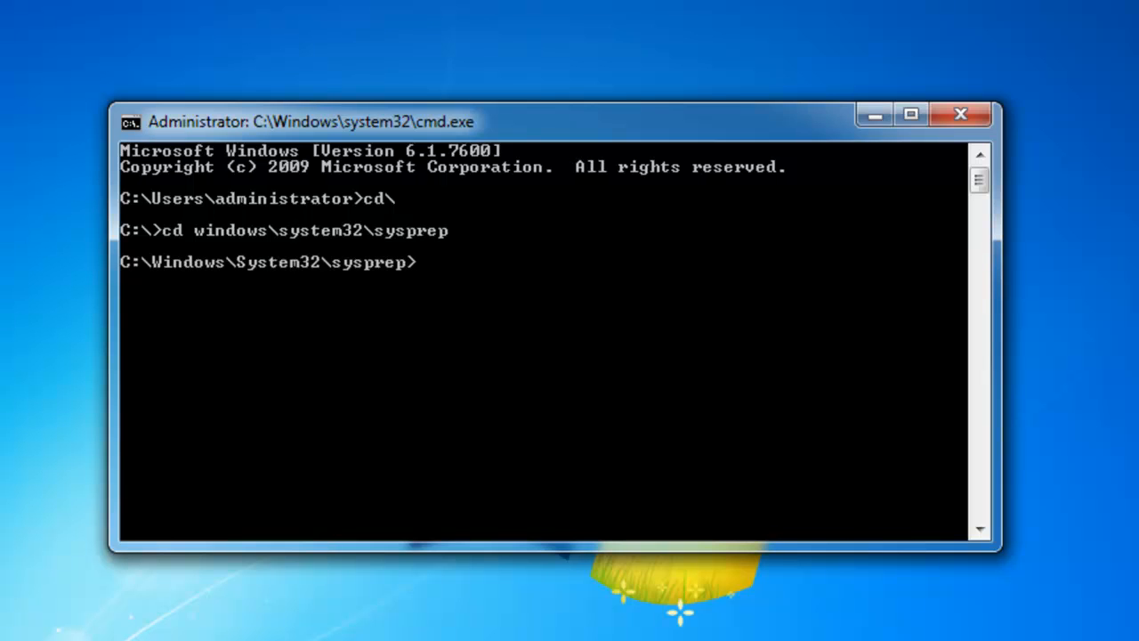
Type the command sysprep /generalize /oobe in the sysprep folder
type("sysprep /")
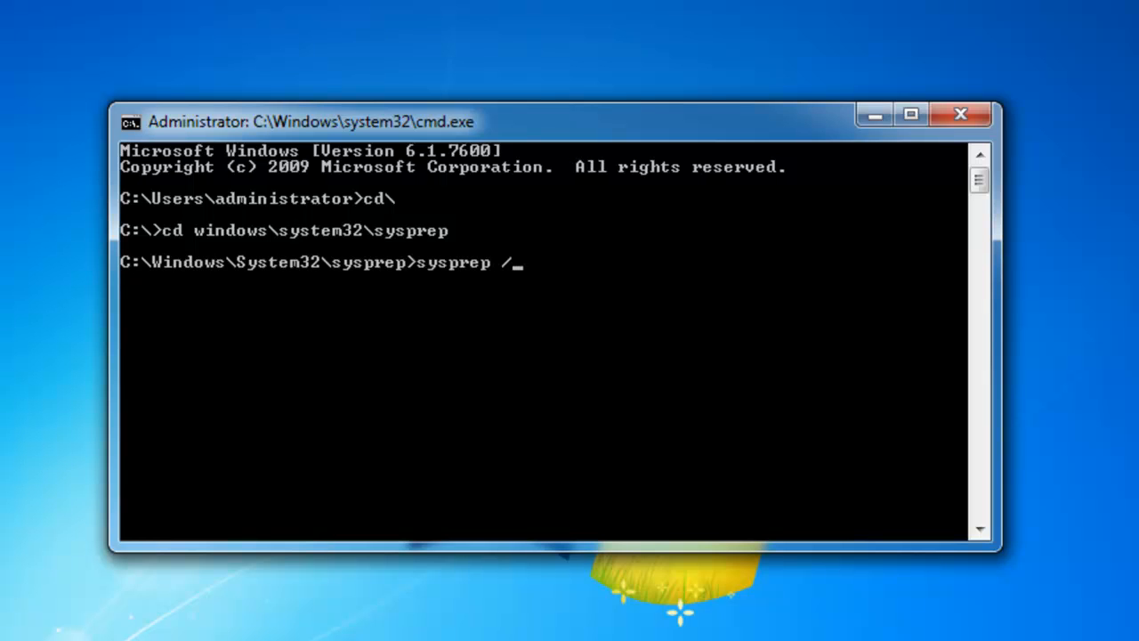
type("genera")
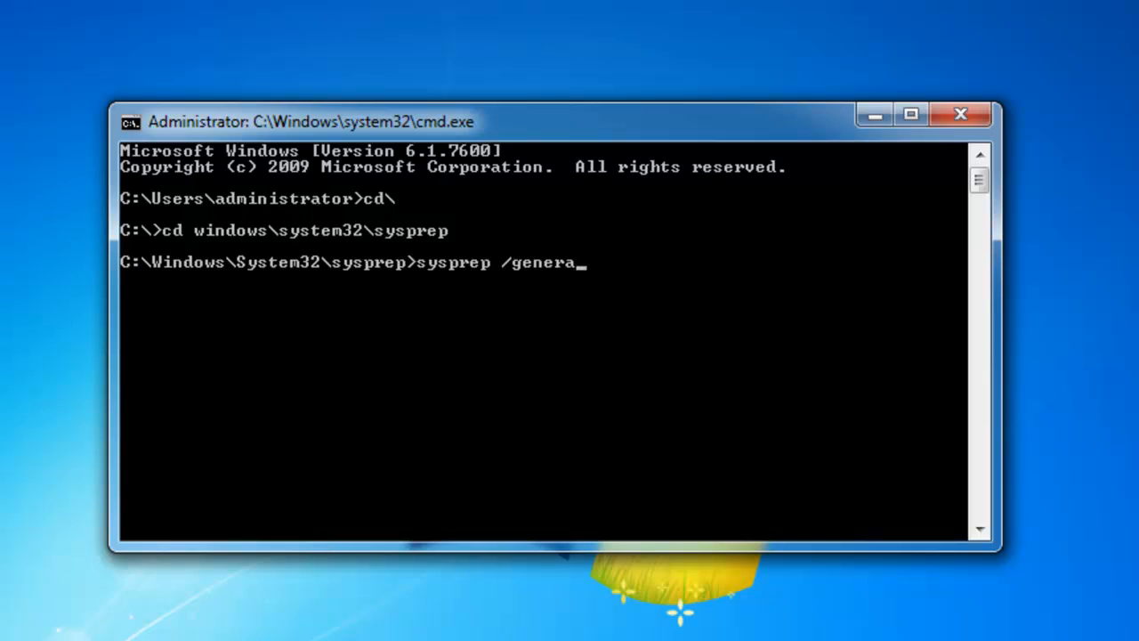
type("lize")
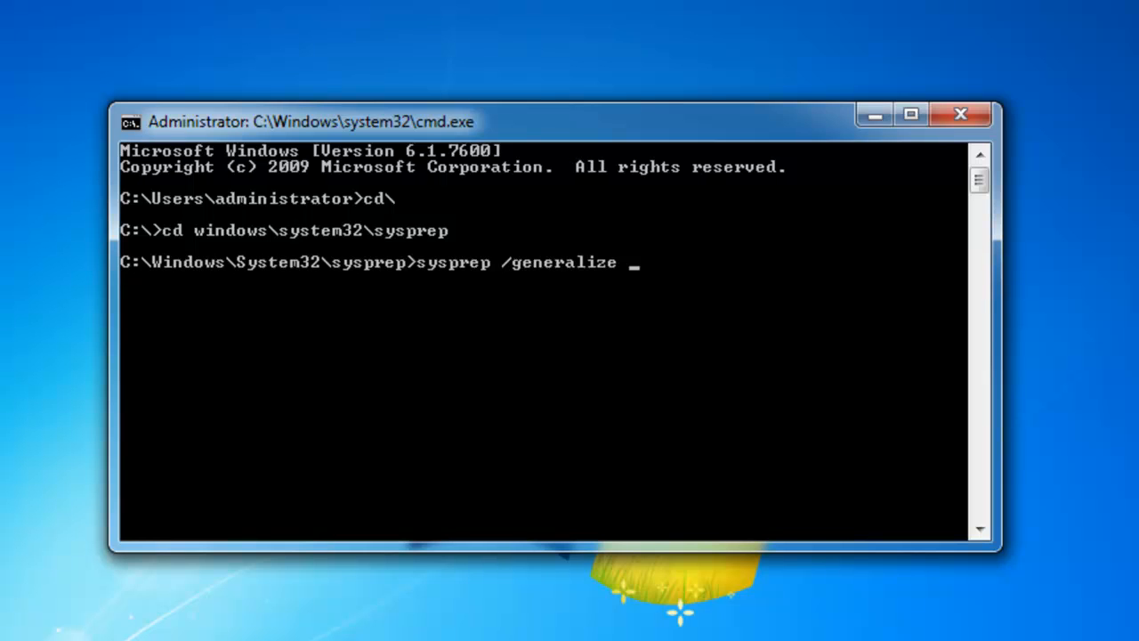
type("/o")
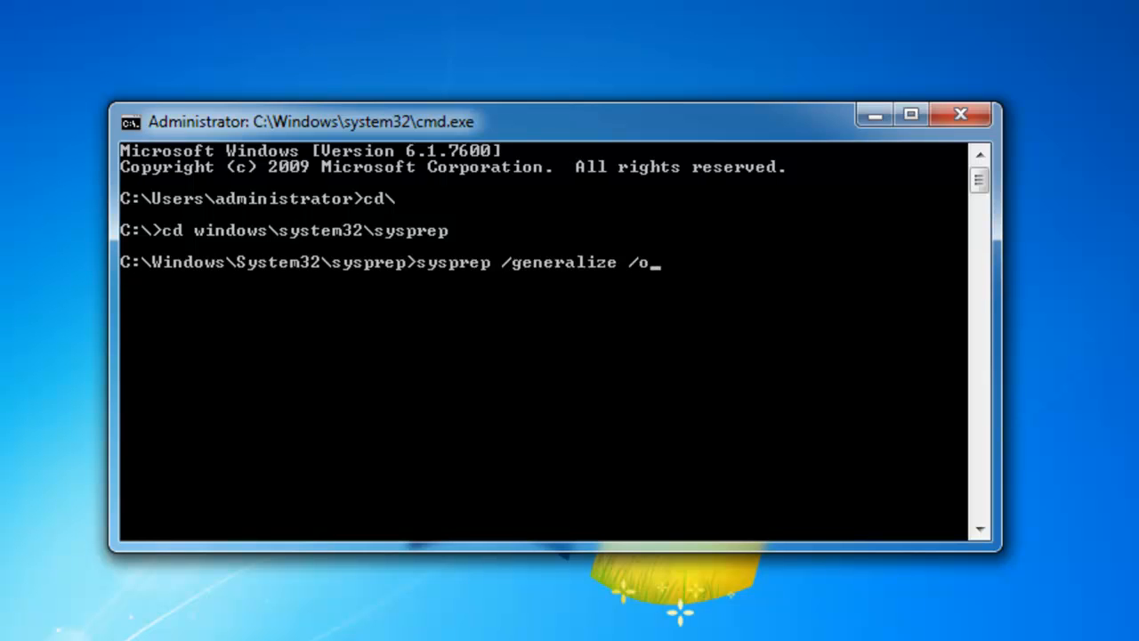
type("obe")
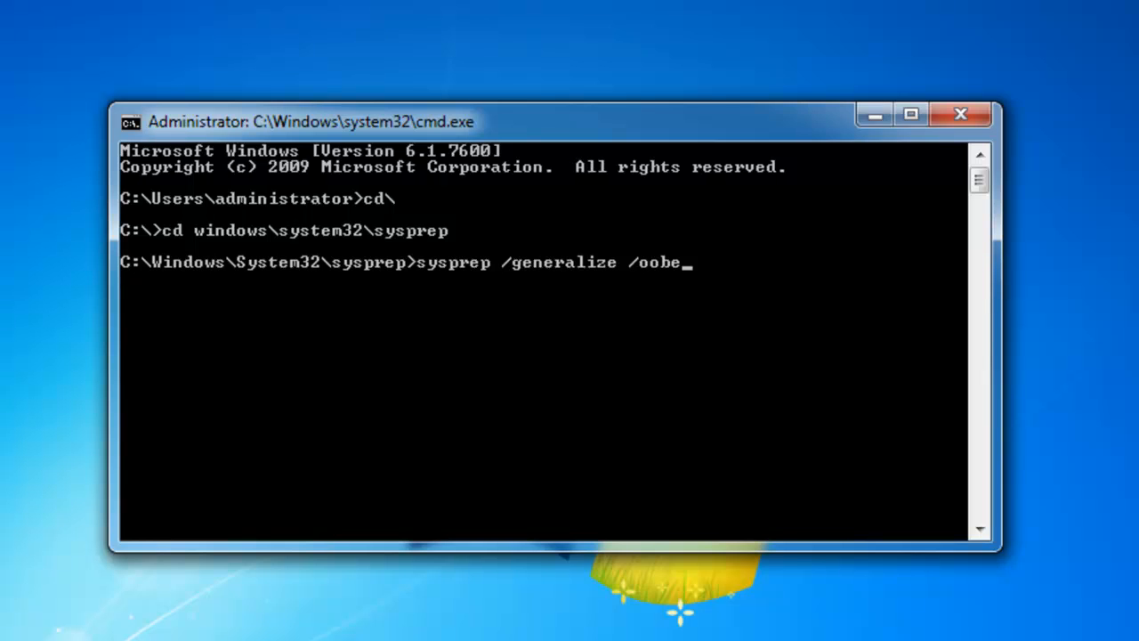
mouse_move(471, 284)
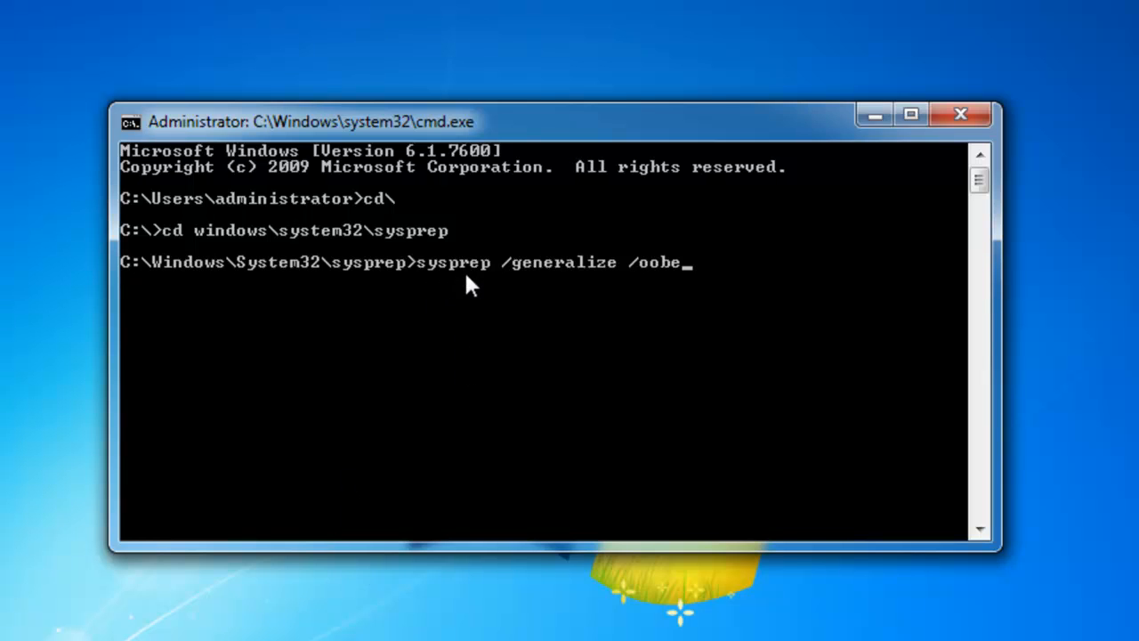
mouse_move(625, 279)
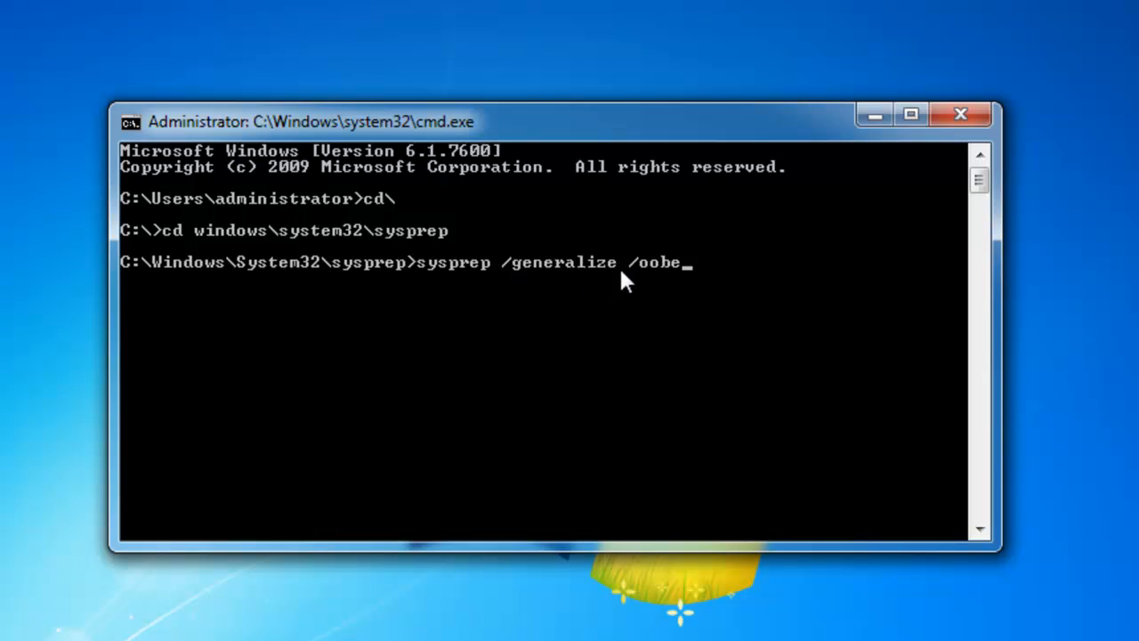
mouse_move(597, 283)
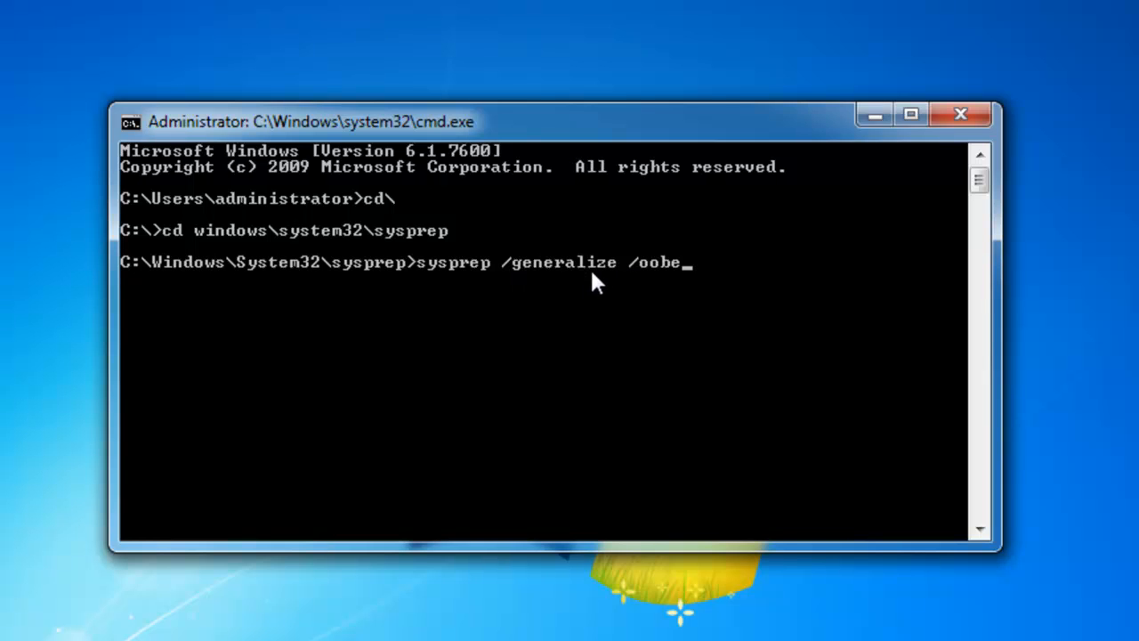
mouse_move(648, 275)
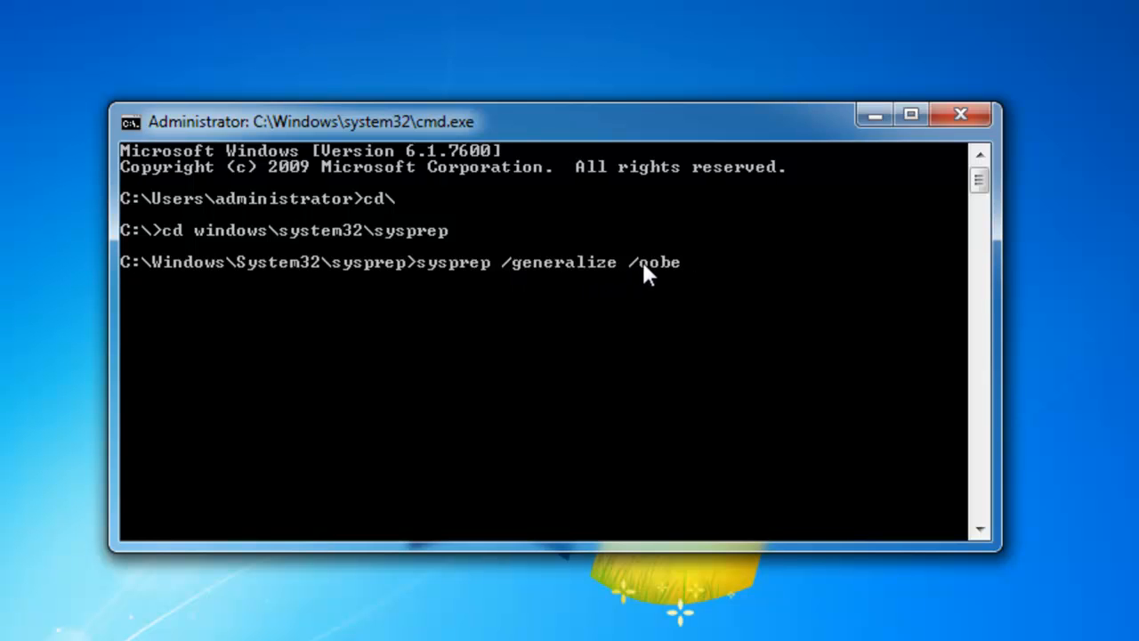
mouse_move(712, 284)
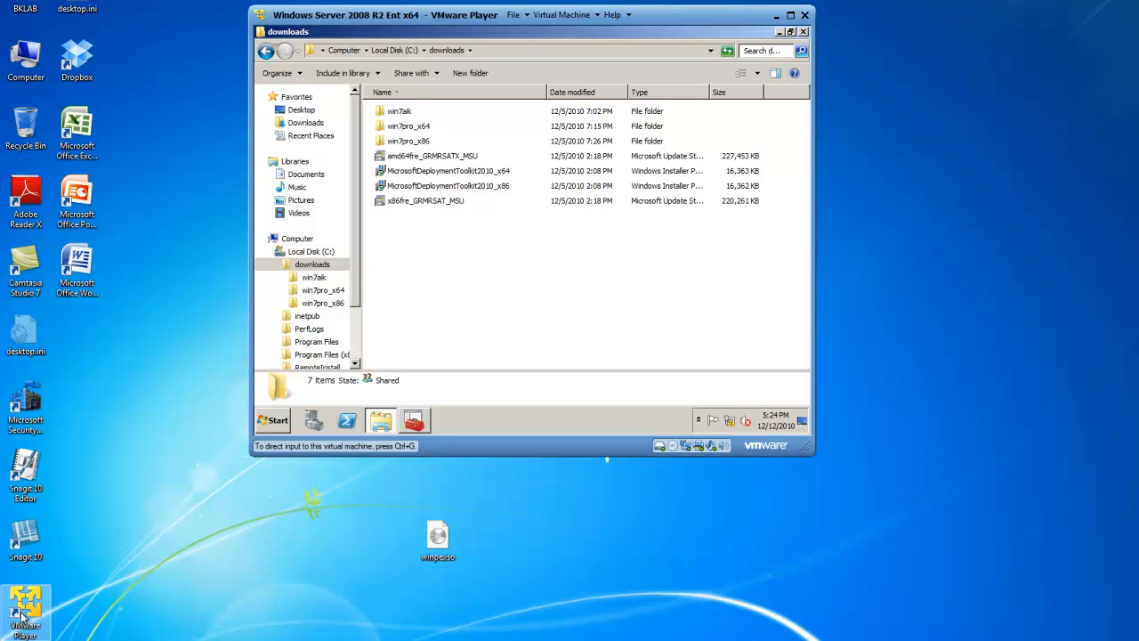
mouse_move(35, 618)
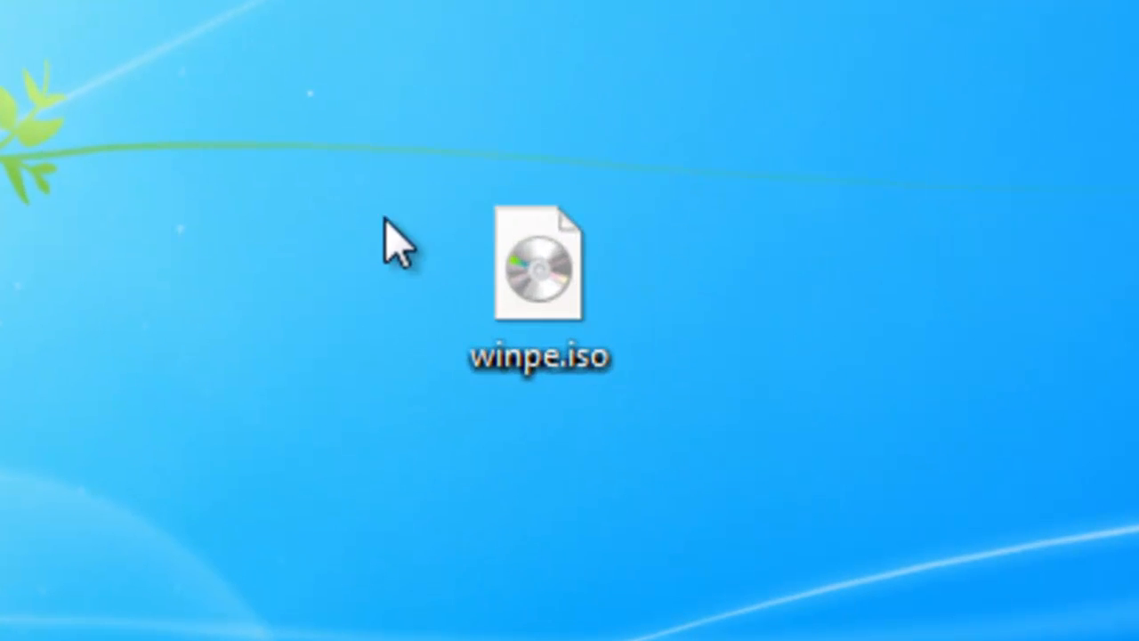
mouse_move(663, 285)
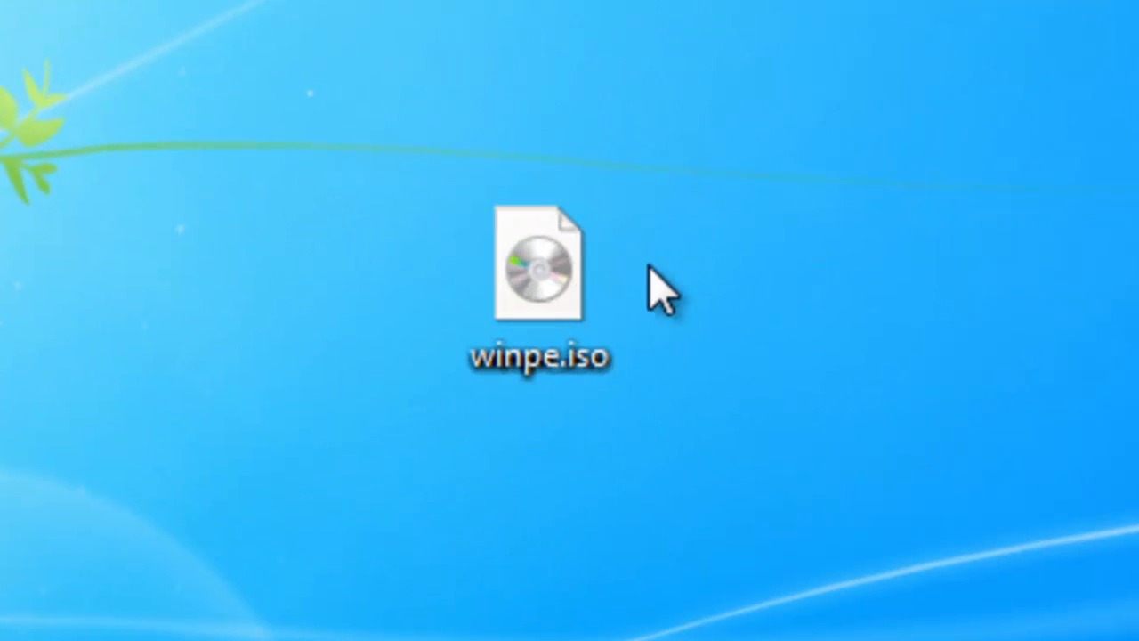
Launch VMware Player from the desktop and select BK-CL1 in the library
left_click(542, 267)
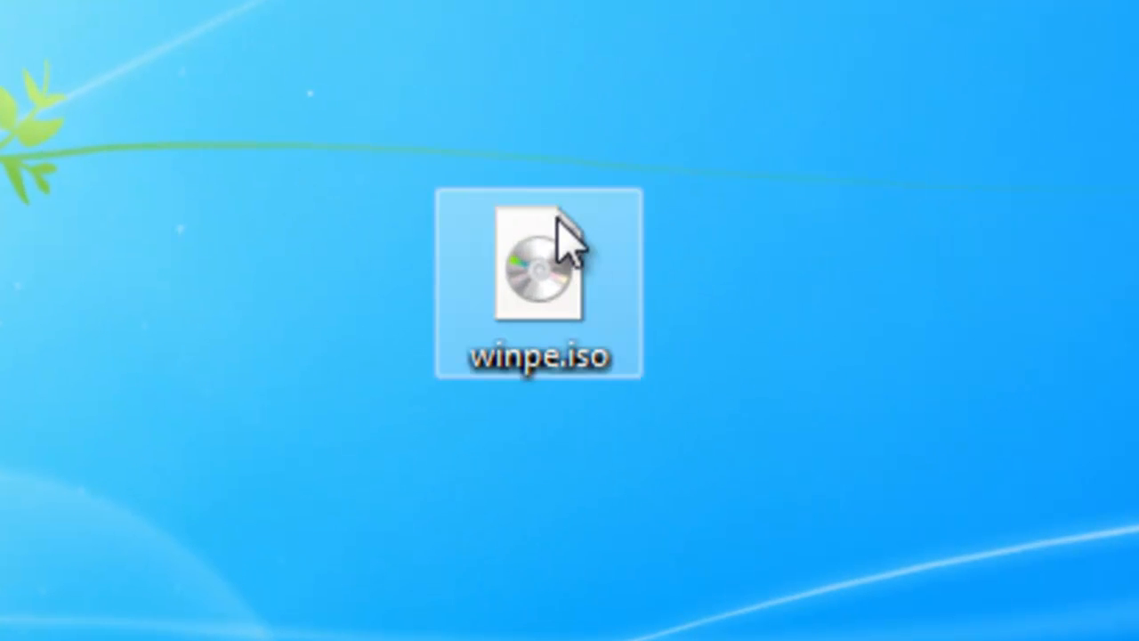
double_click(540, 276)
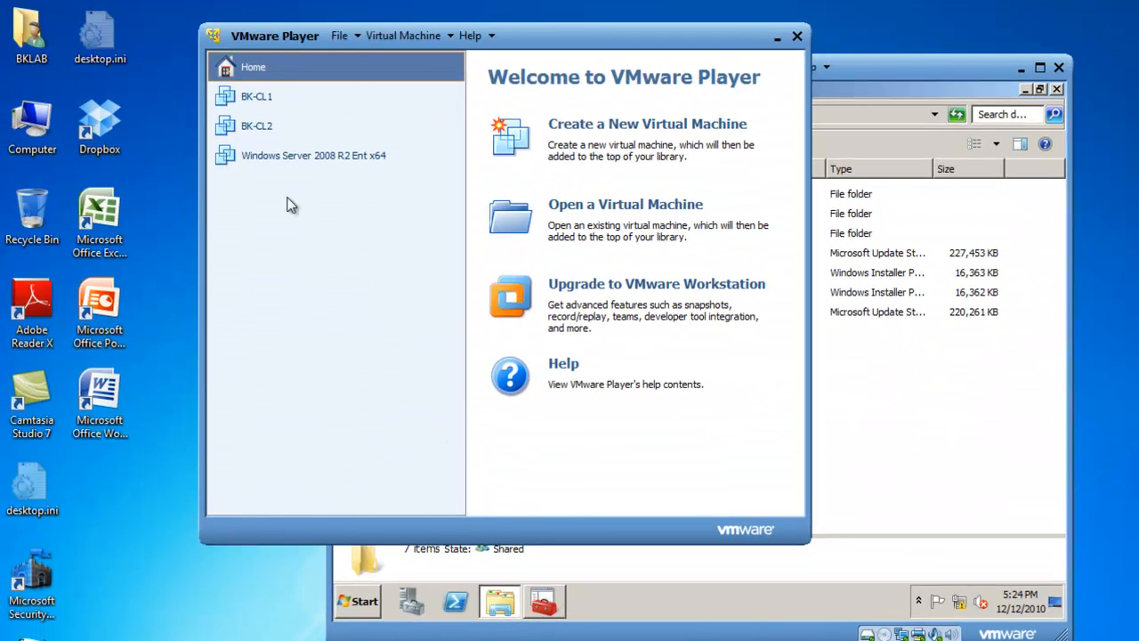
left_click(256, 95)
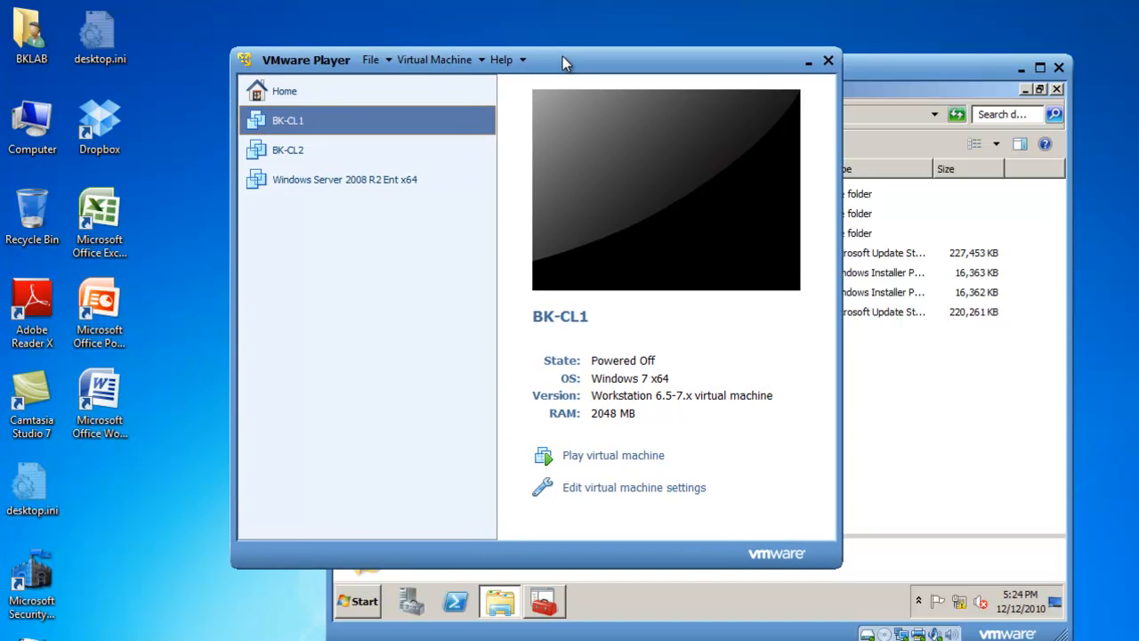
mouse_move(507, 463)
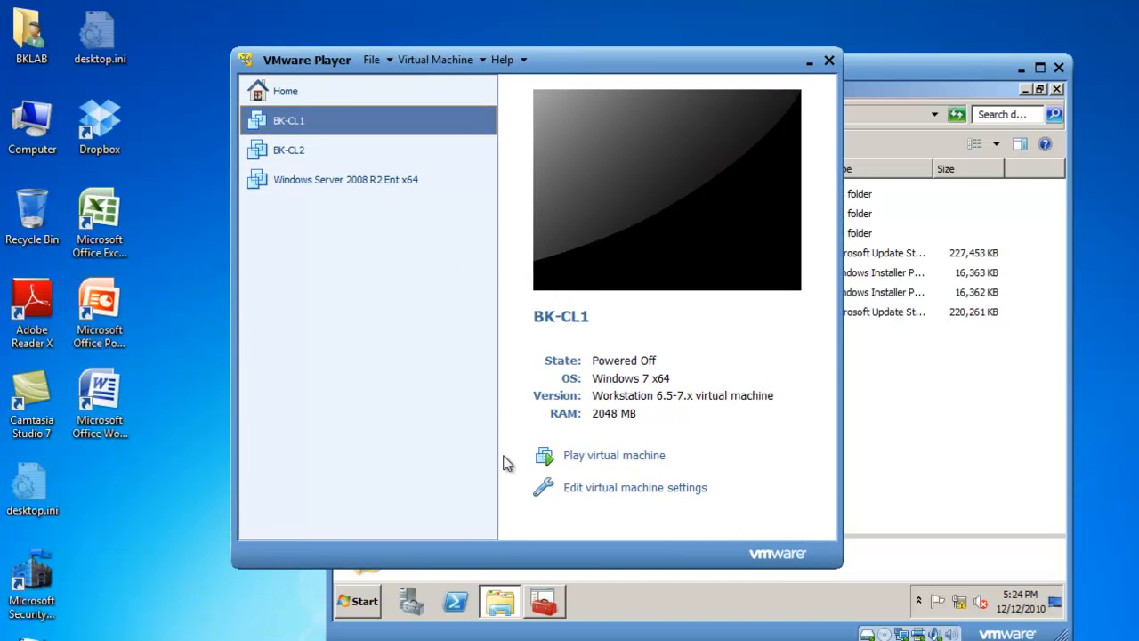
Set BK-CL1's CD/DVD drive to use the ISO image Desktop\winpe.iso and confirm the settings
left_click(635, 487)
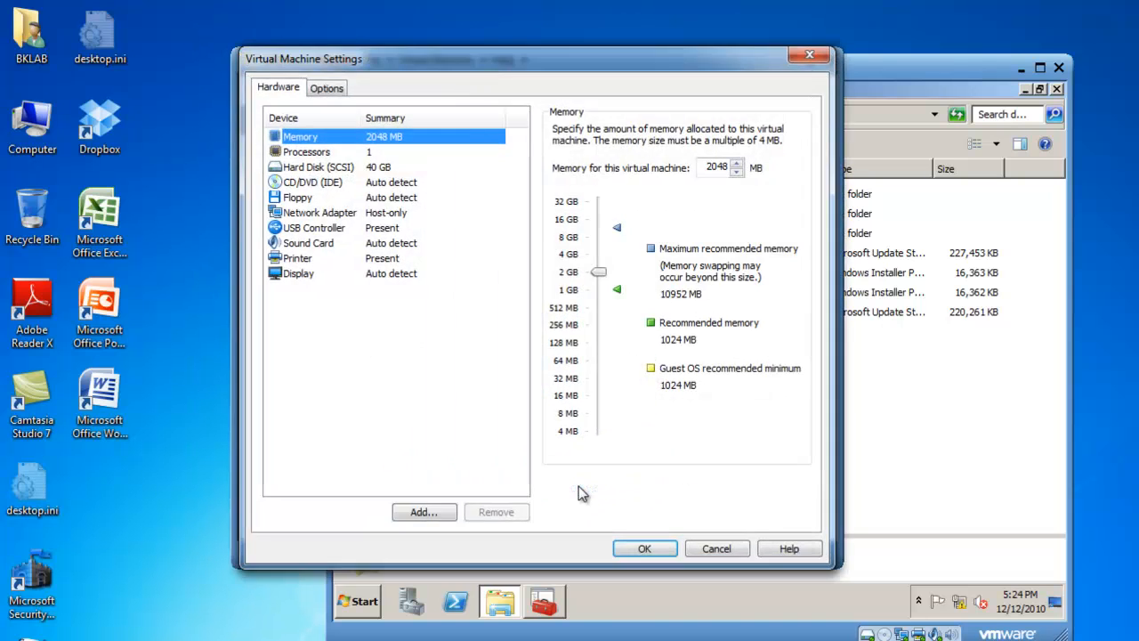
mouse_move(303, 191)
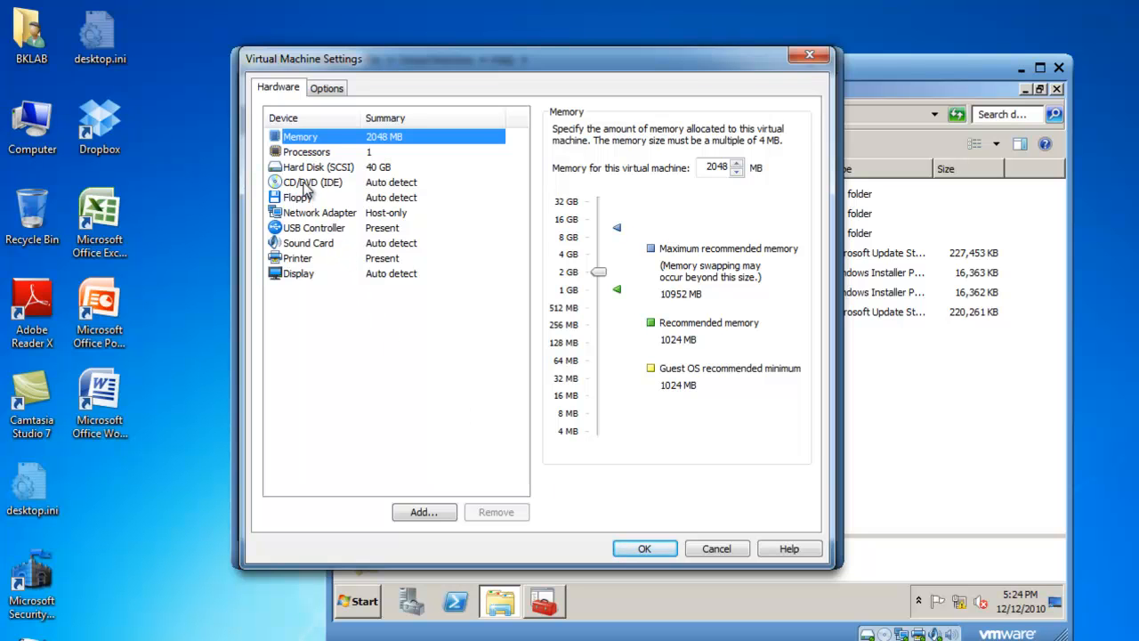
left_click(312, 182)
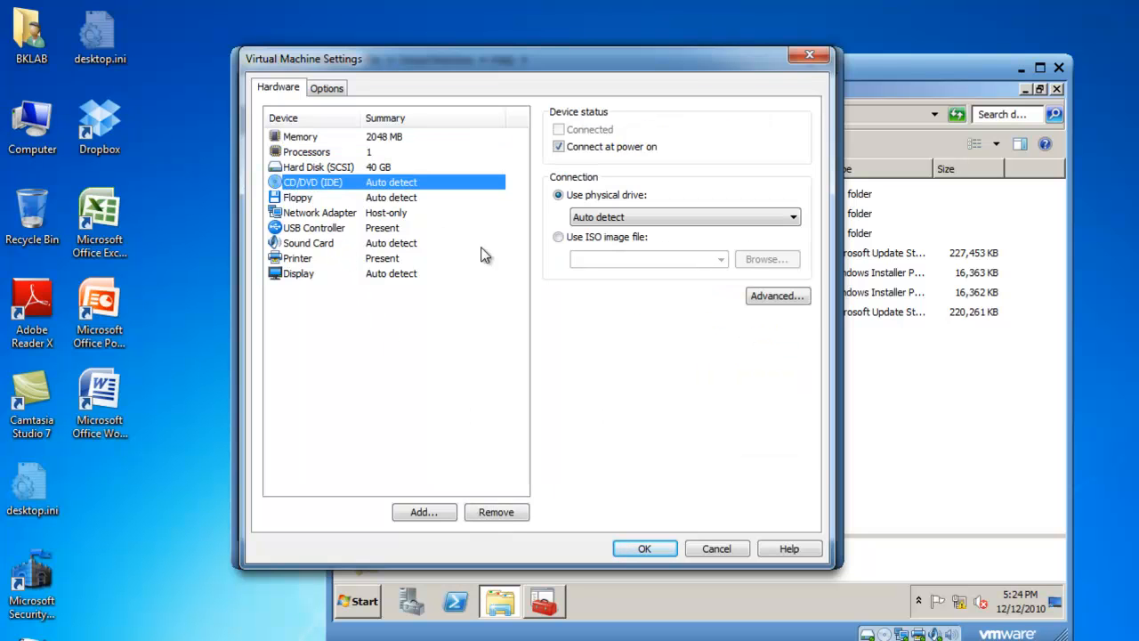
left_click(559, 237)
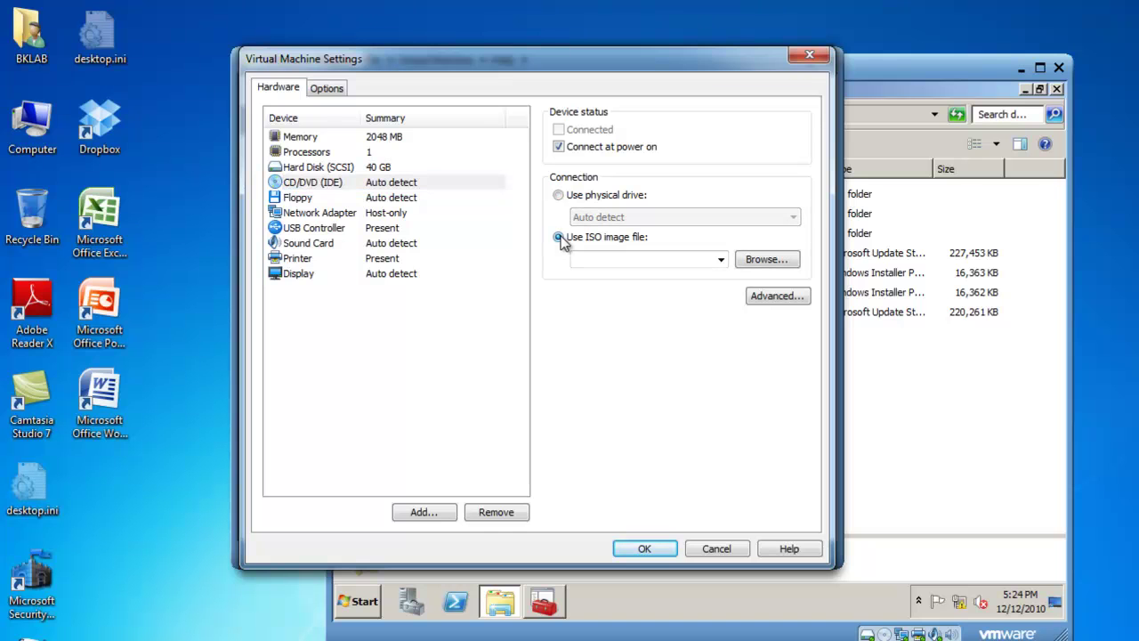
left_click(559, 237)
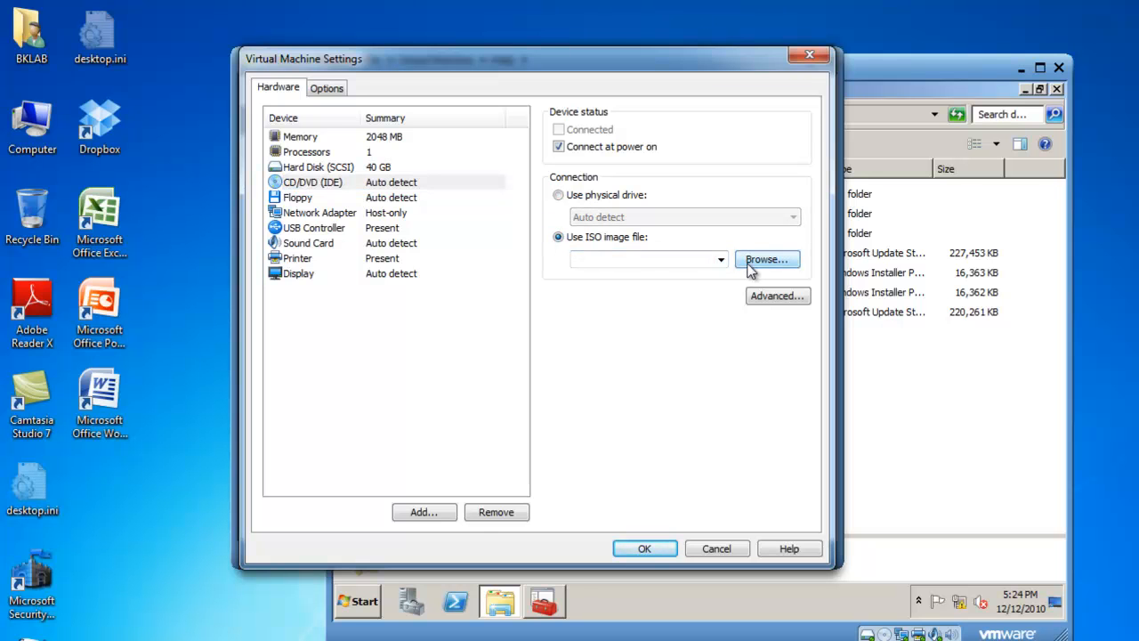
left_click(767, 259)
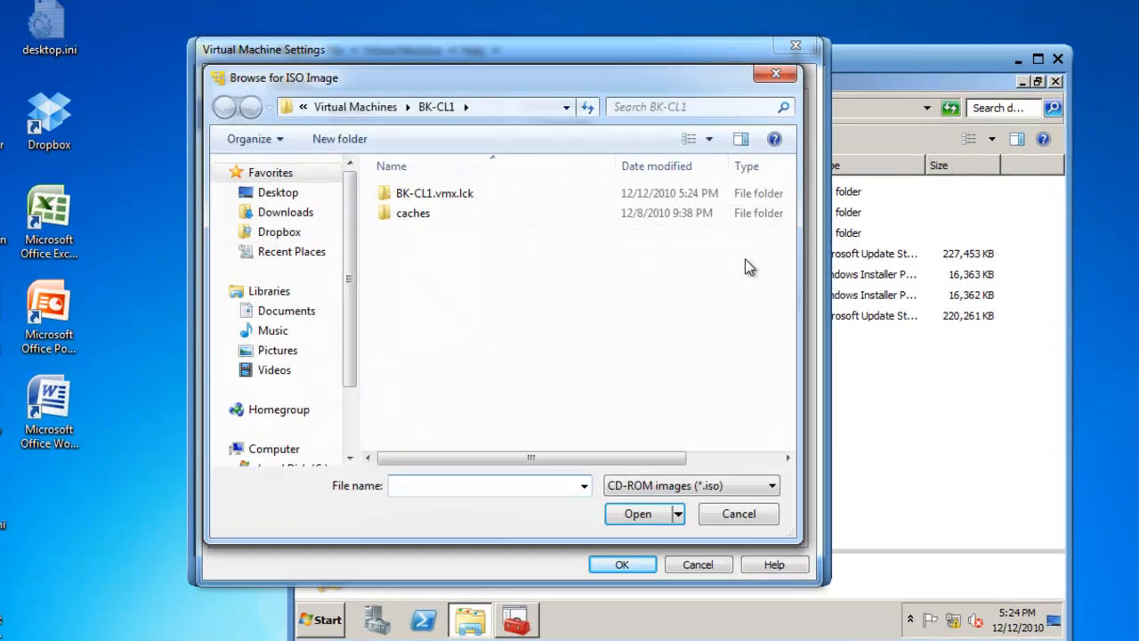
left_click(278, 192)
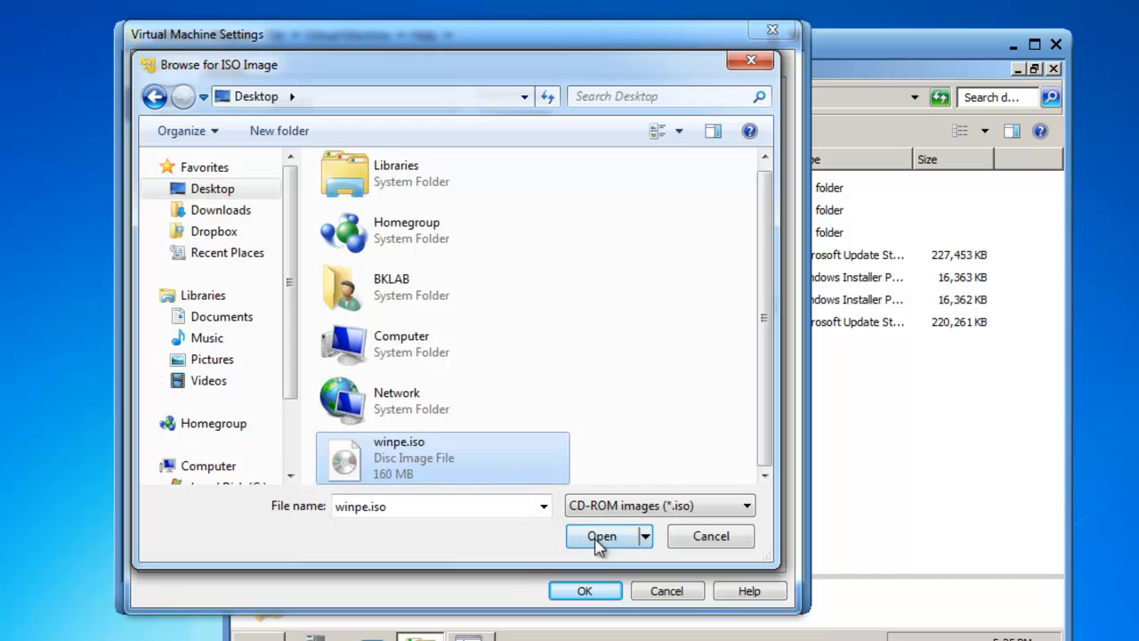
left_click(602, 536)
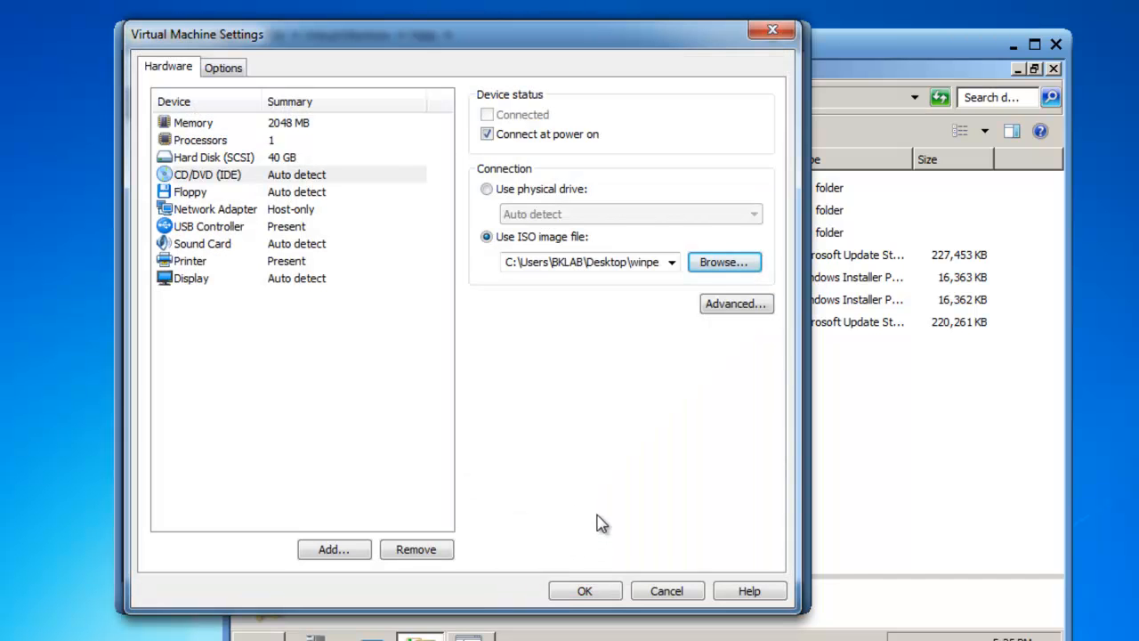
mouse_move(211, 201)
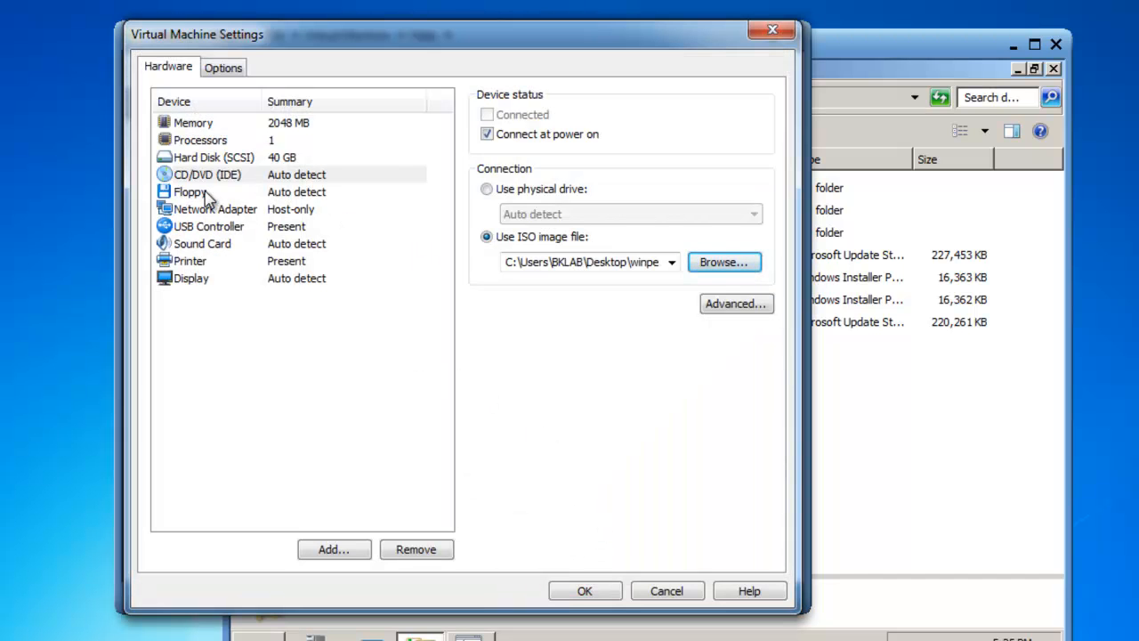
mouse_move(554, 293)
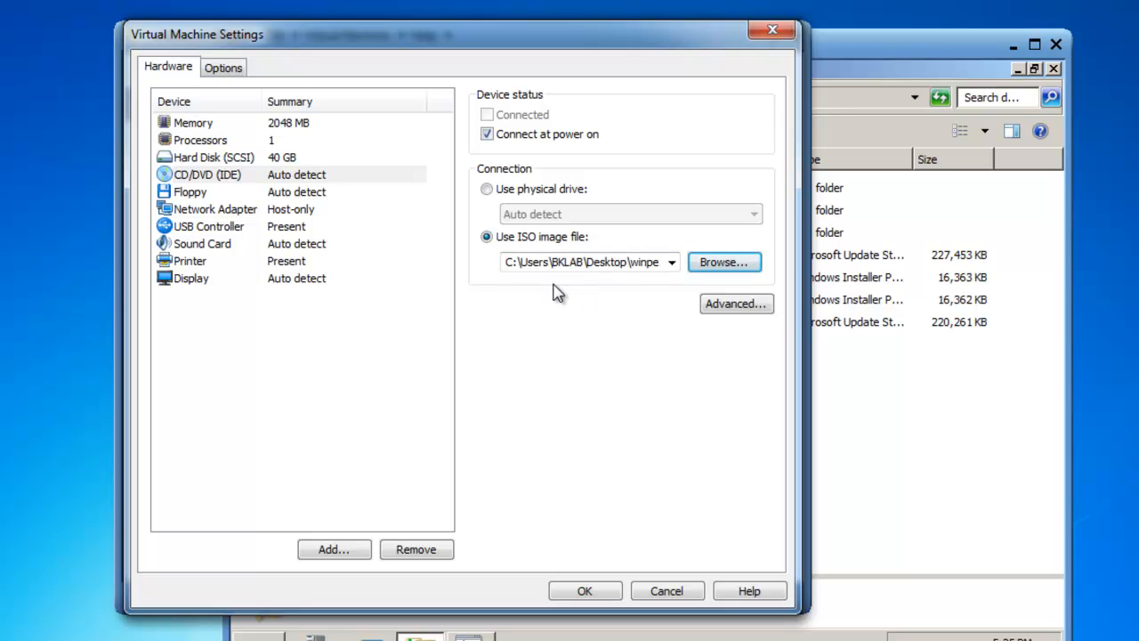
mouse_move(191, 187)
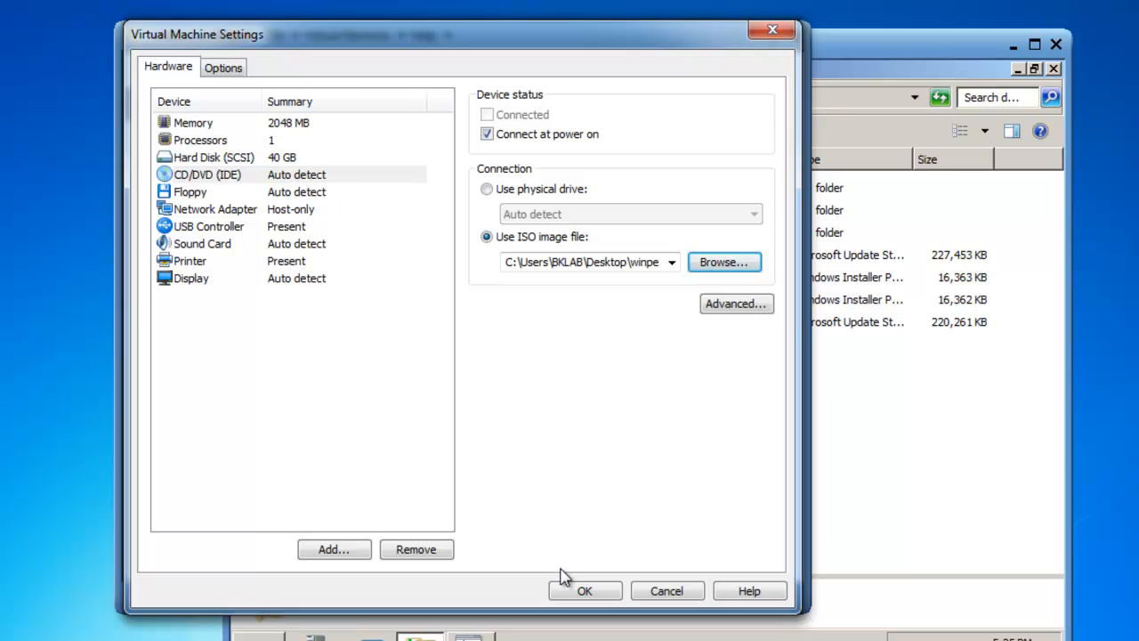
mouse_move(557, 578)
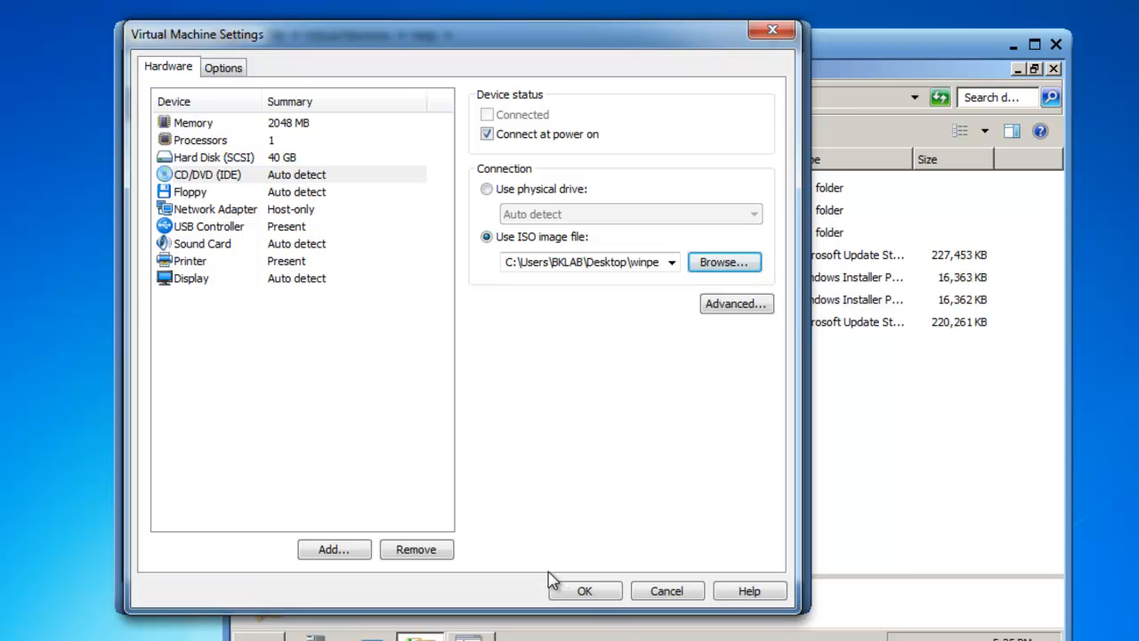
mouse_move(585, 591)
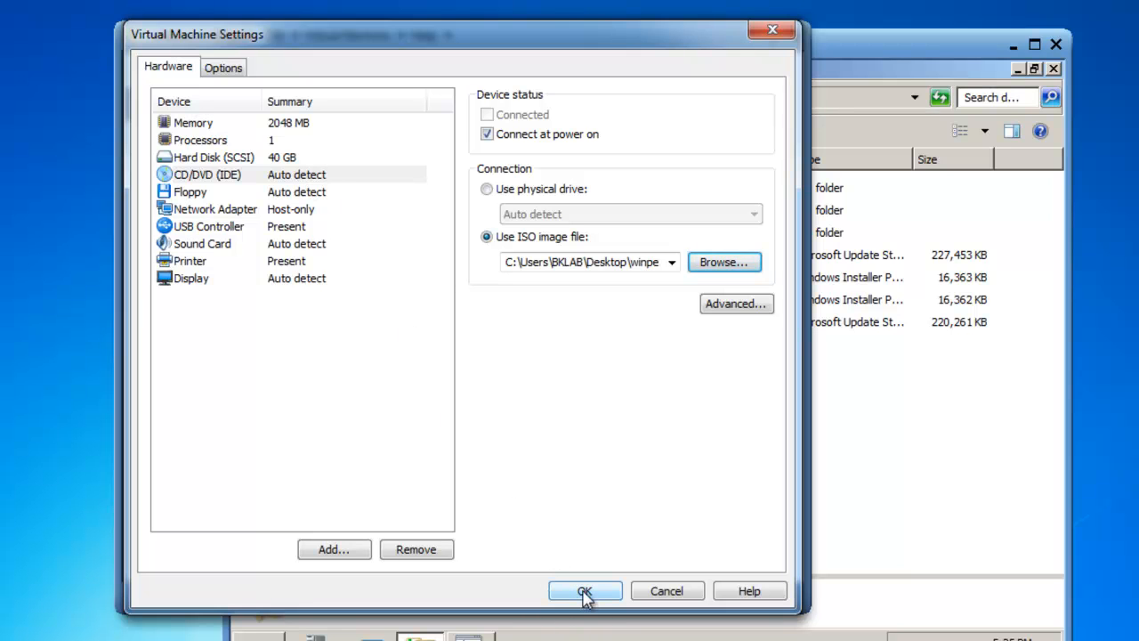
left_click(584, 591)
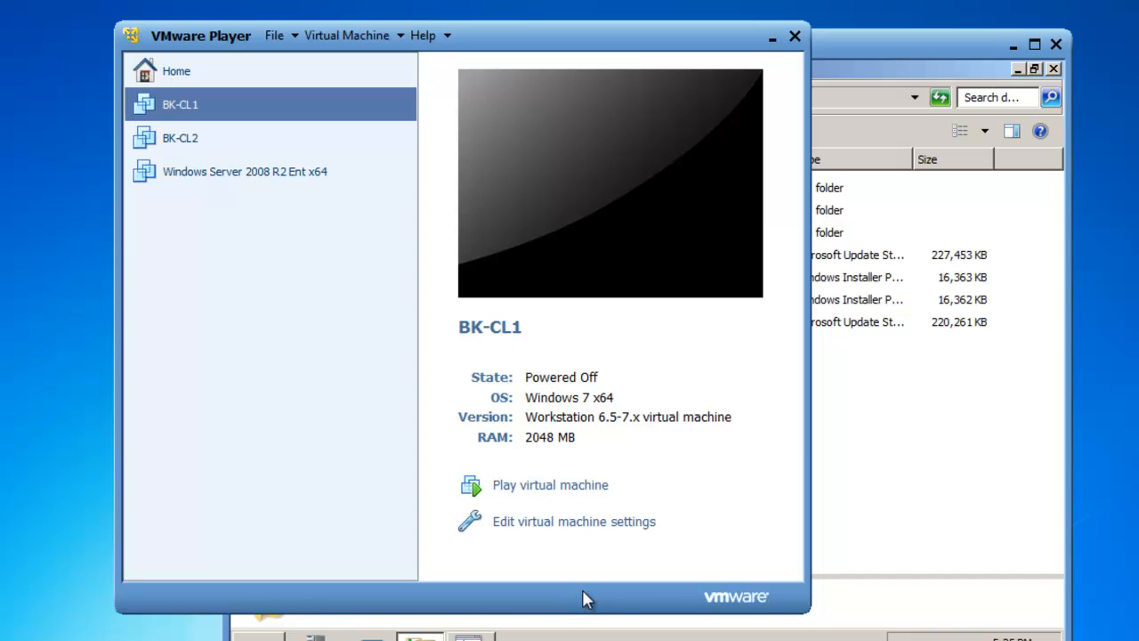
mouse_move(521, 498)
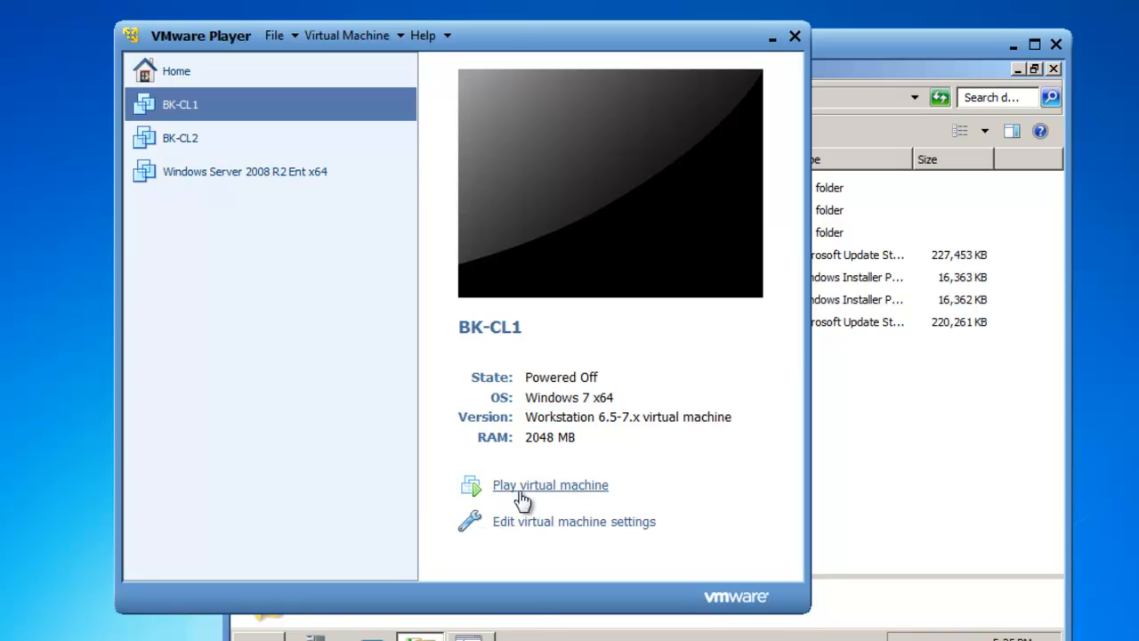
Power on BK-CL1 so it boots from the WinPE image
left_click(550, 485)
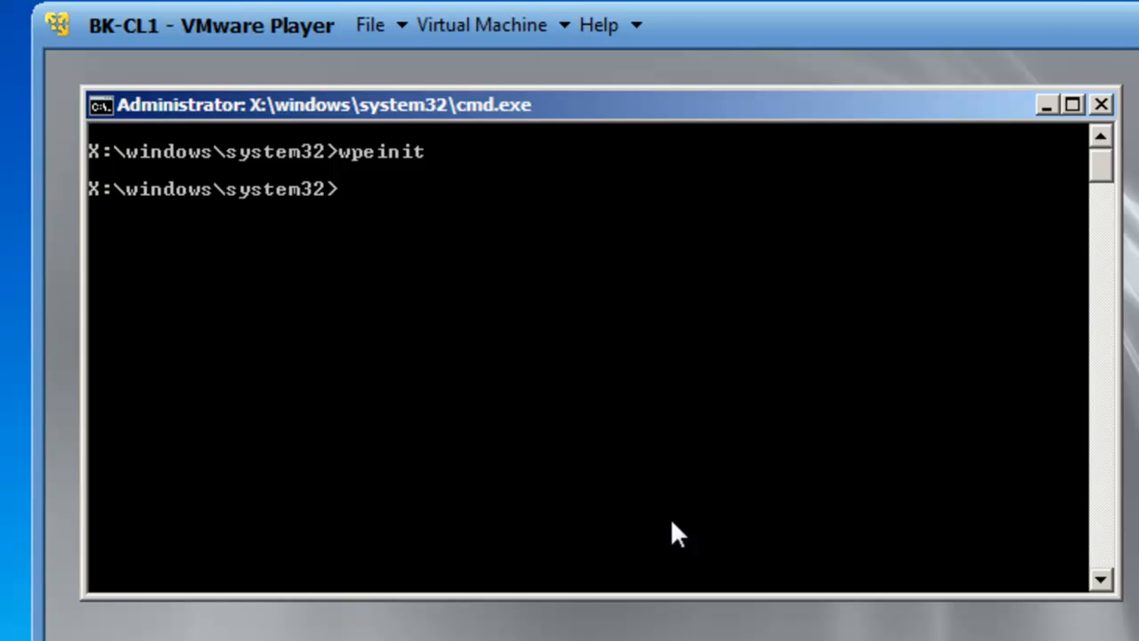
mouse_move(623, 534)
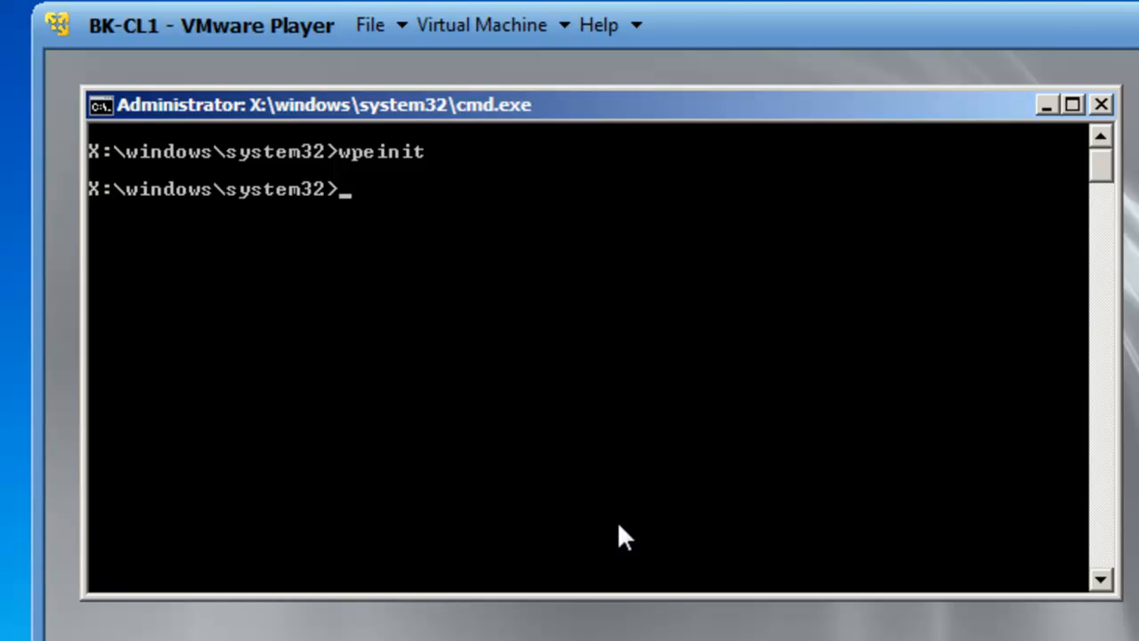
Map Z: with net use z: \\rwdc01\downloads /user:contoso\administrator
type("ne")
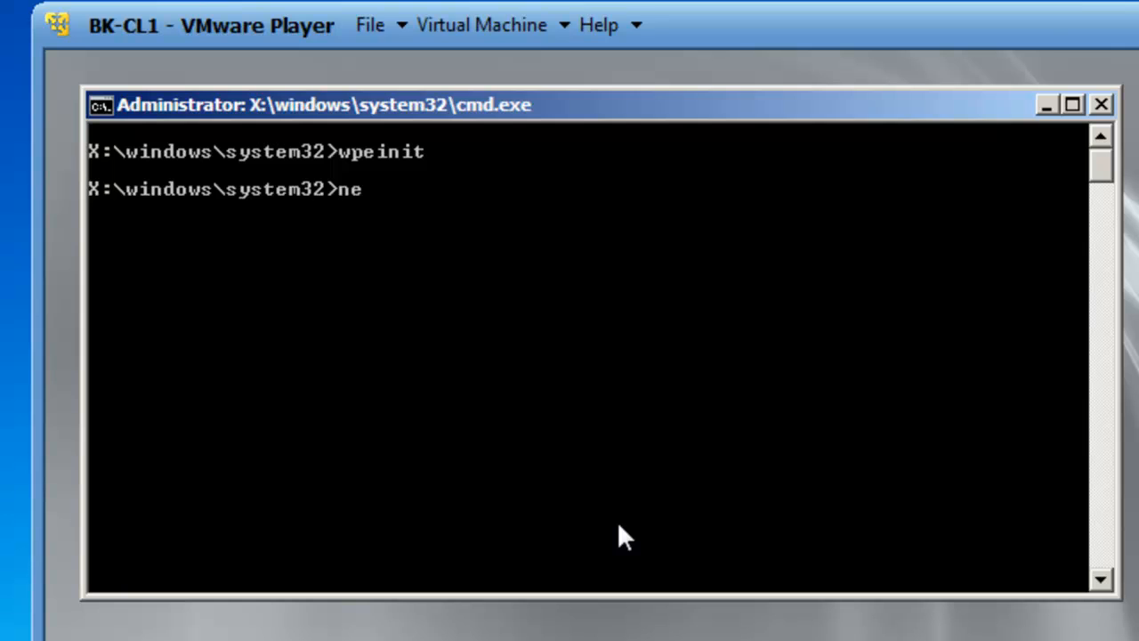
type("t")
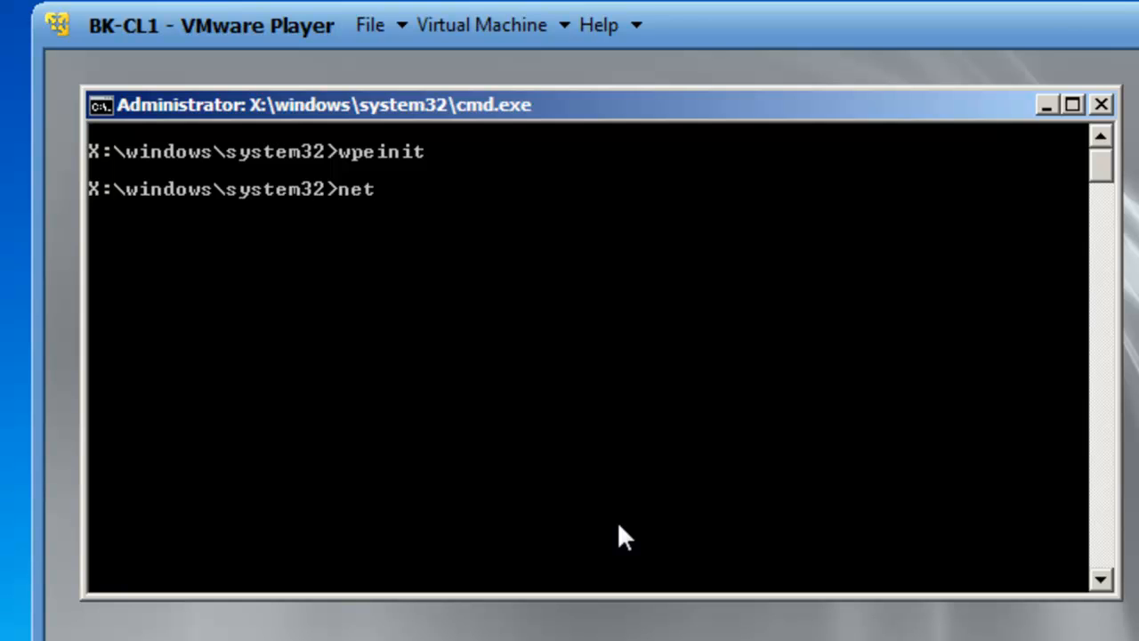
type("use")
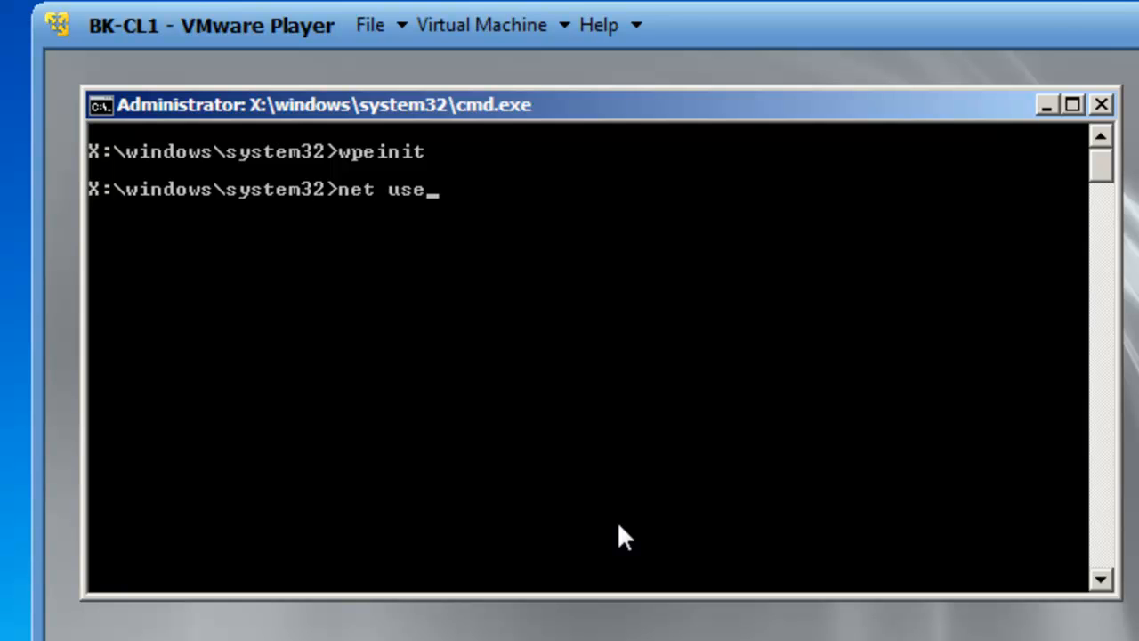
type("z:")
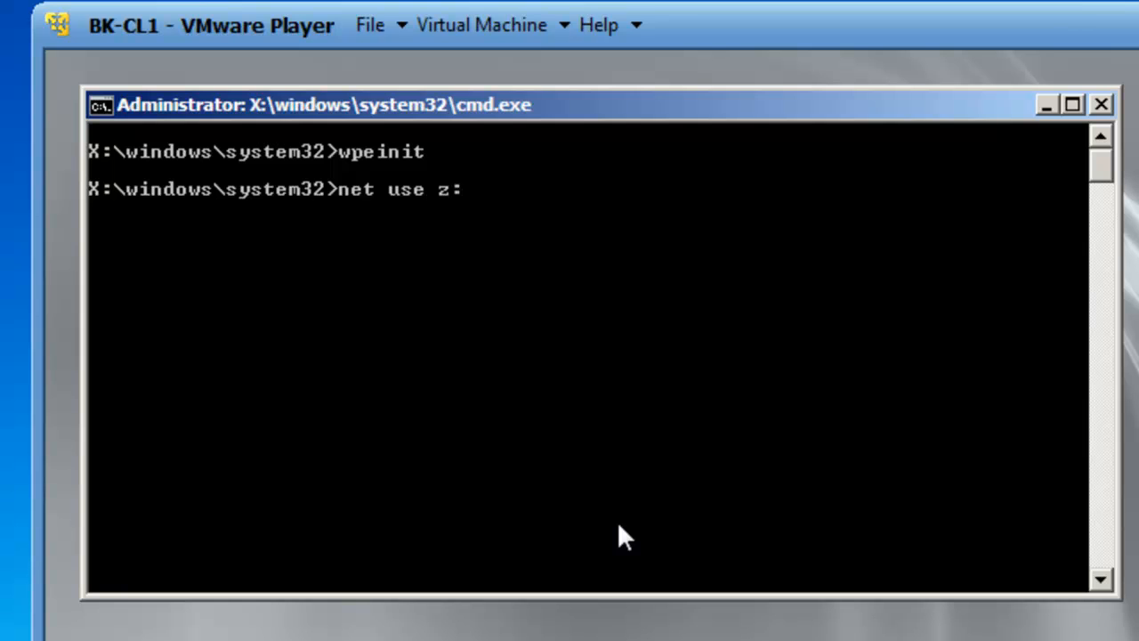
type("\\")
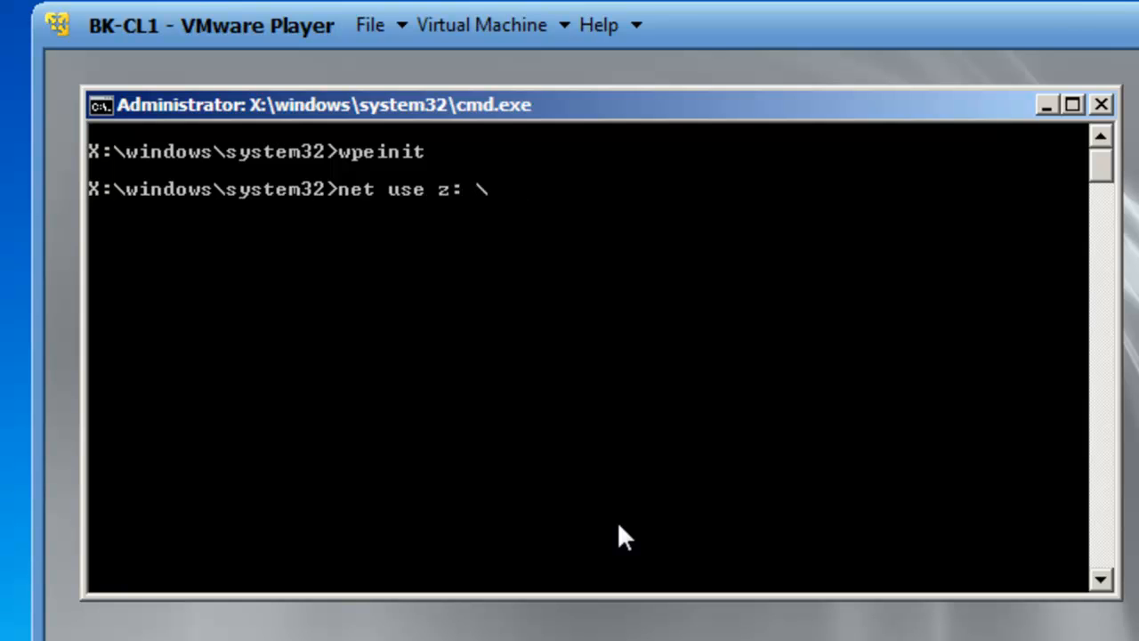
type("\\rw")
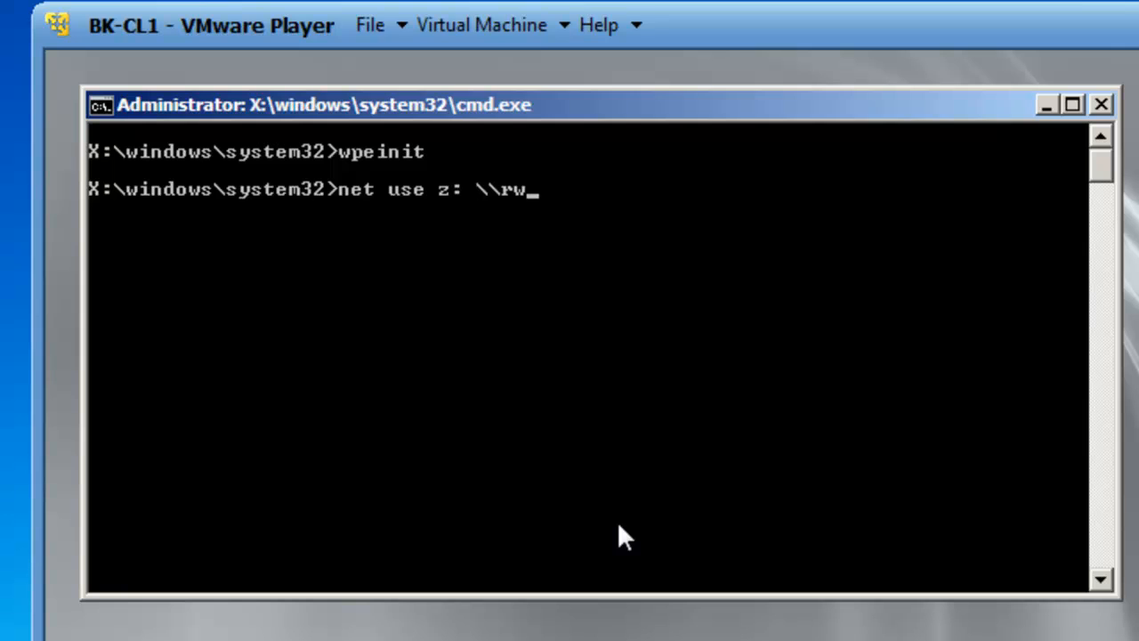
type("dc01")
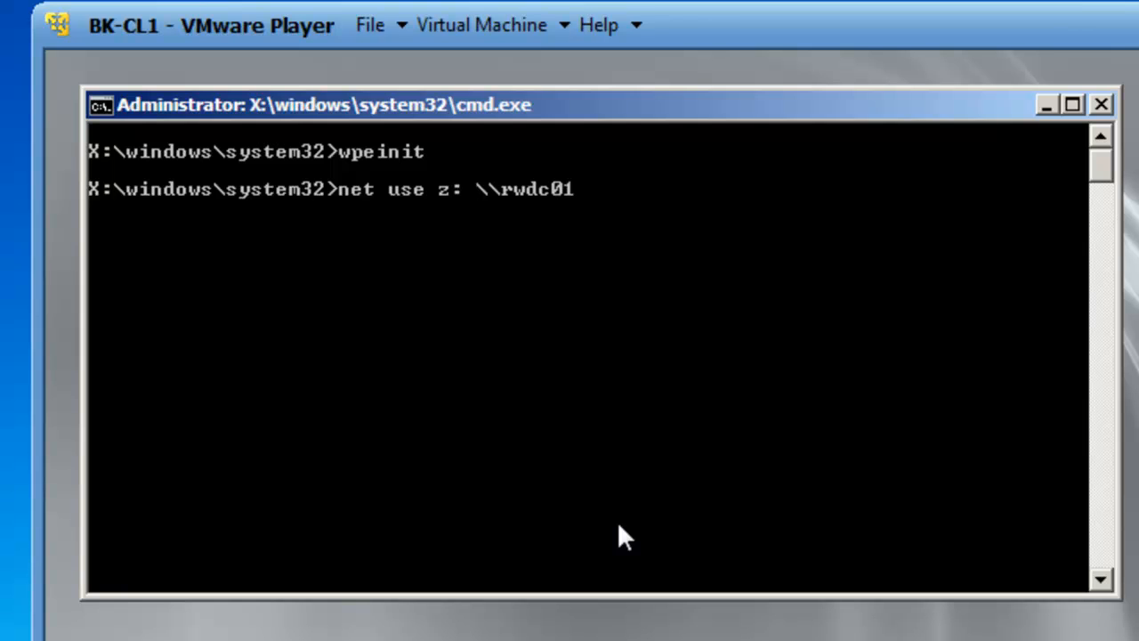
type("\\")
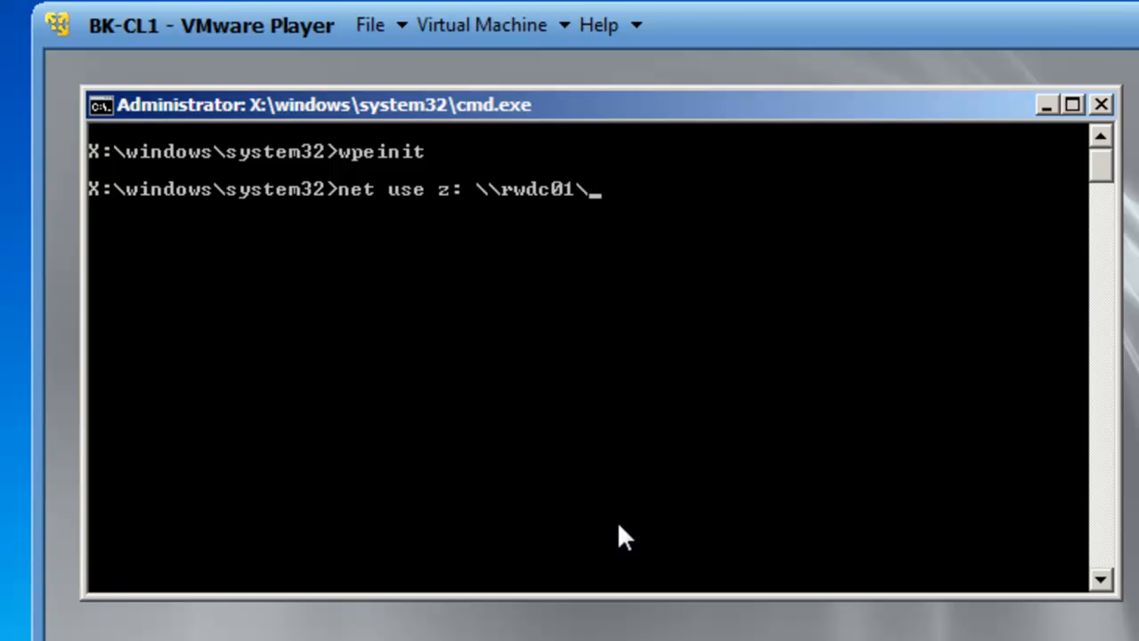
type("down")
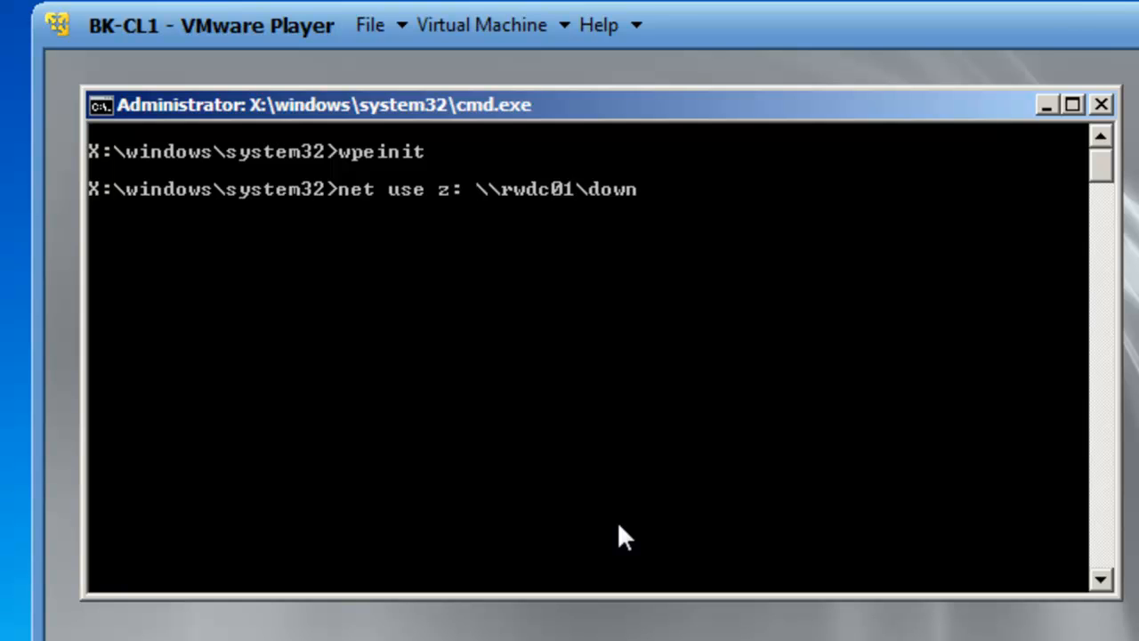
type("loads")
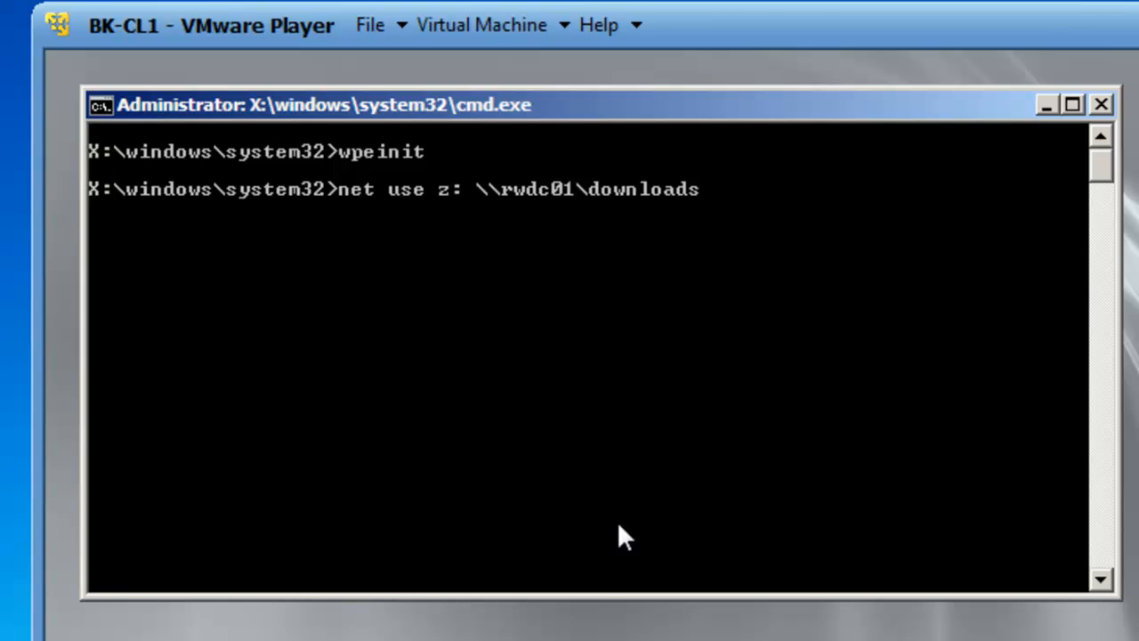
type("/user")
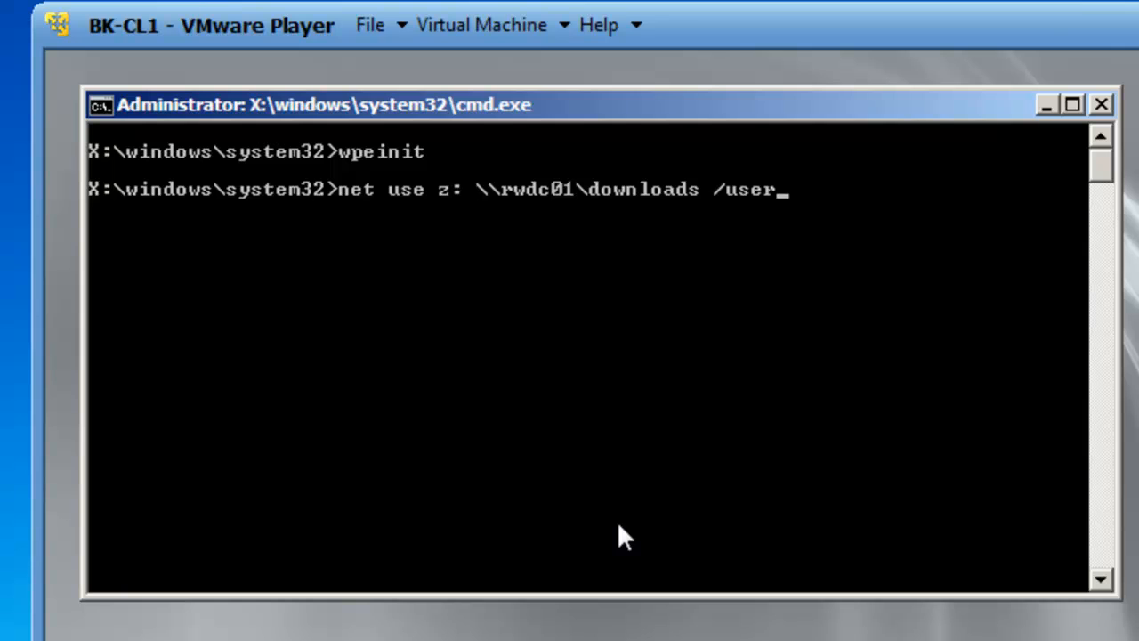
type(":contos")
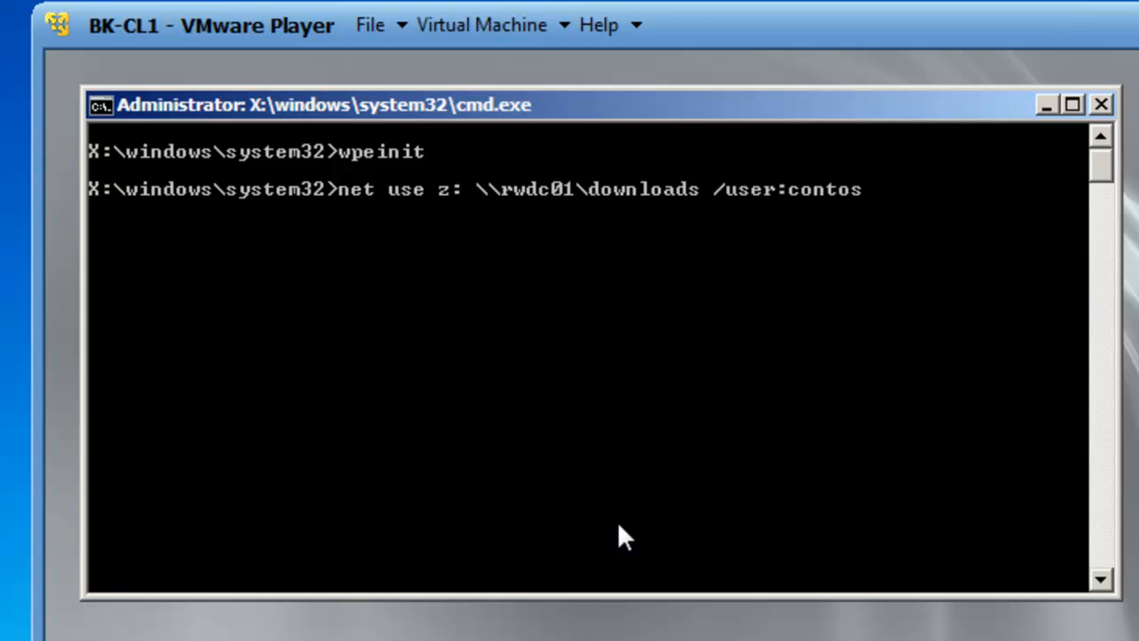
type("\\")
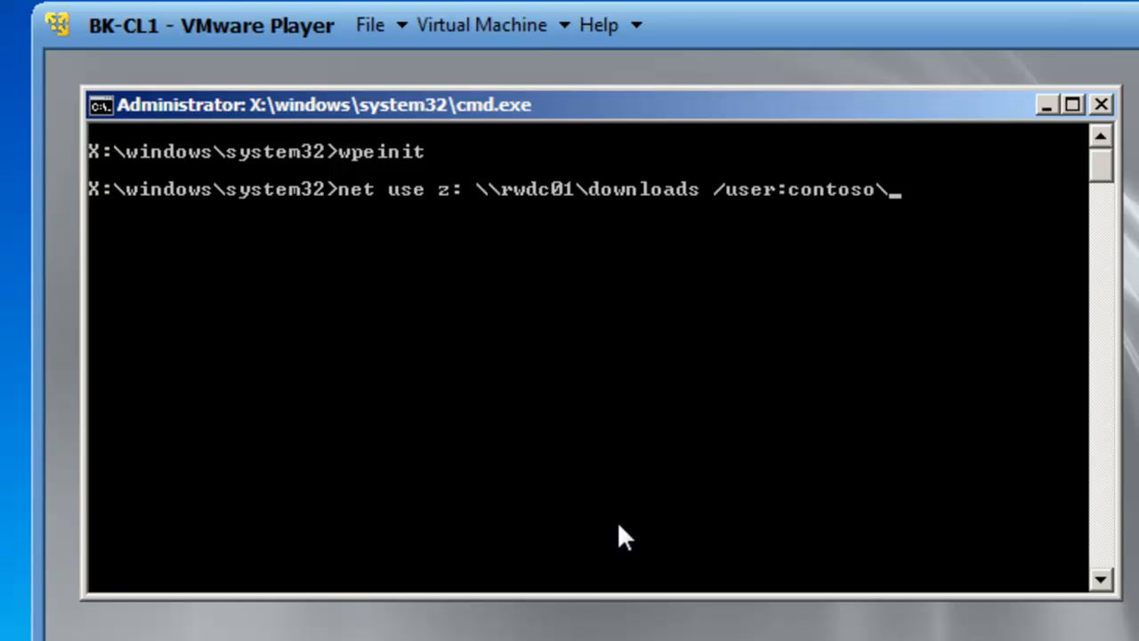
type("admini")
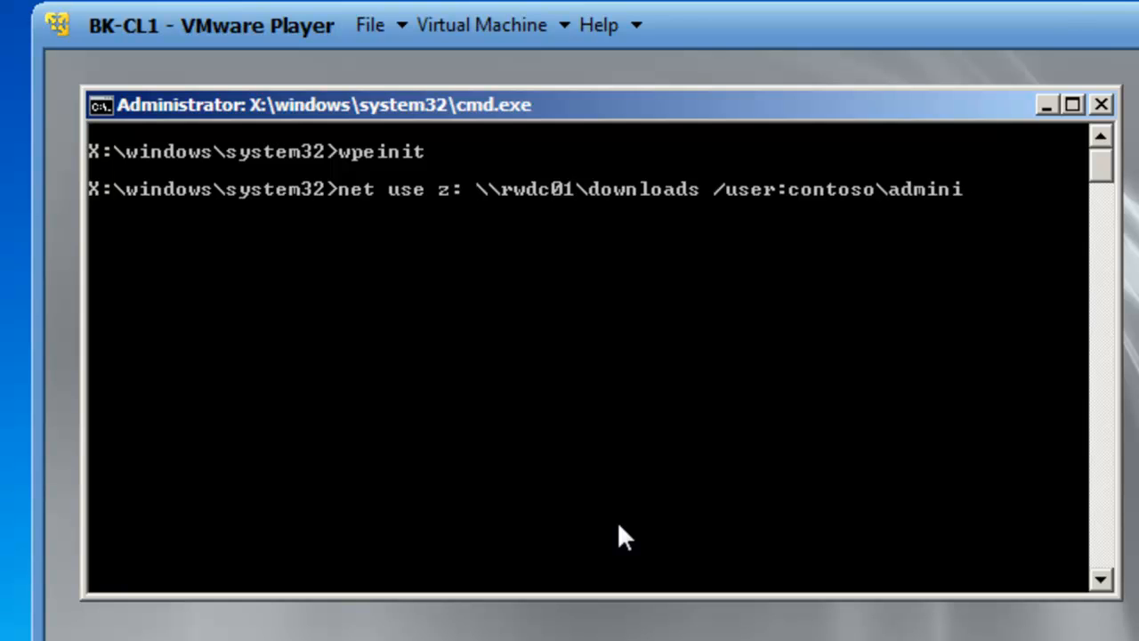
type("strator")
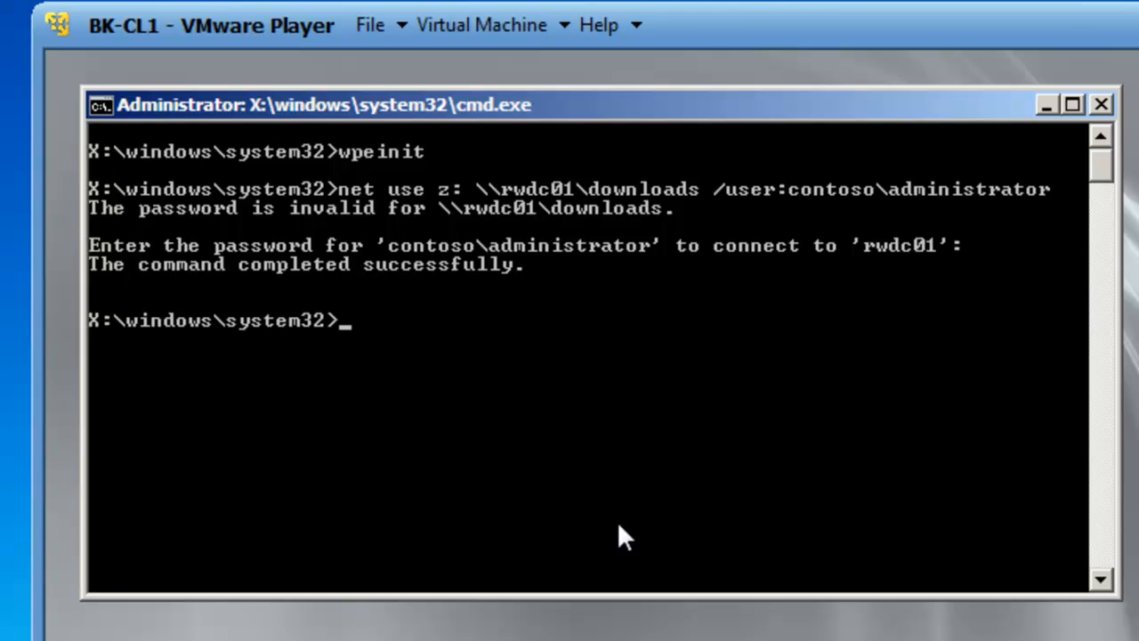
Switch to the Z: share, then to the WinPE CD drive D: and list its contents
type("z:")
type("x:")
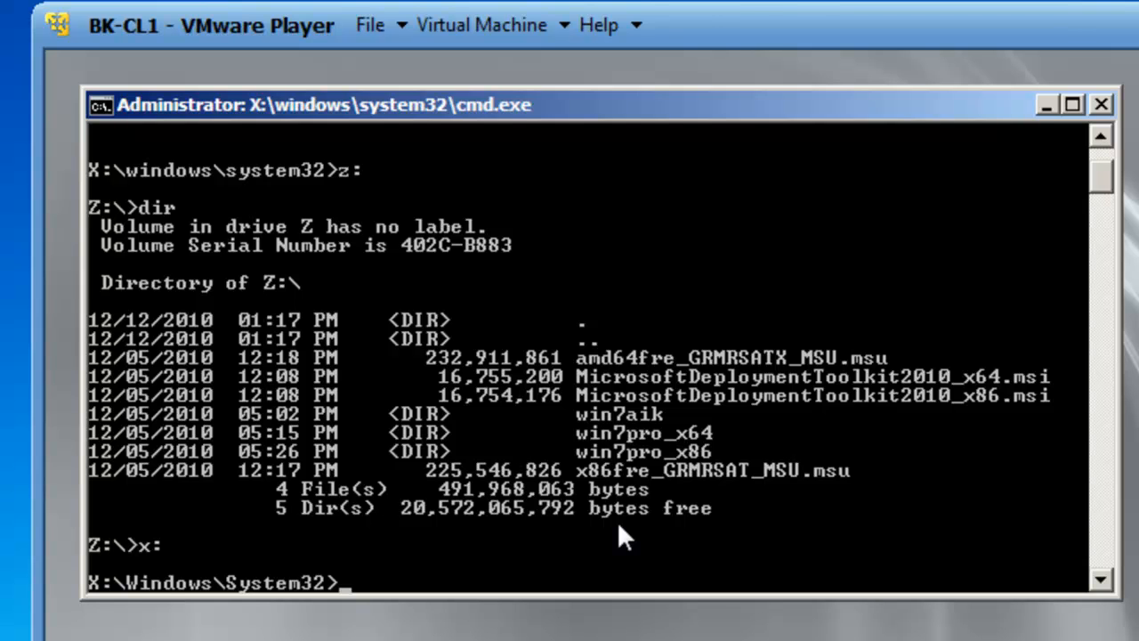
type("d:")
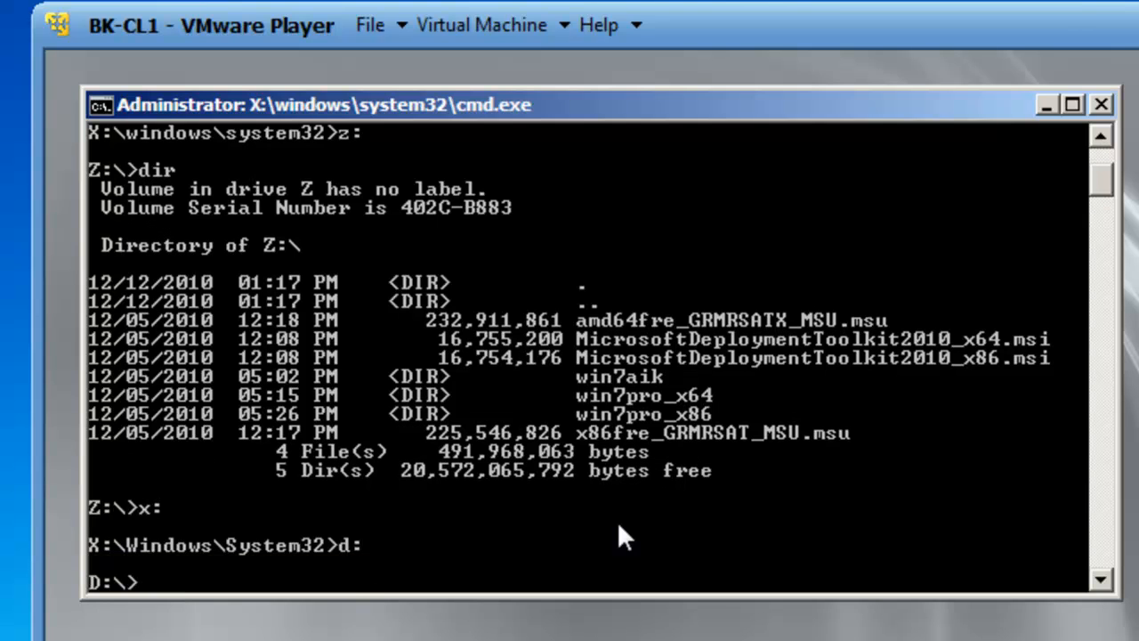
type("dir")
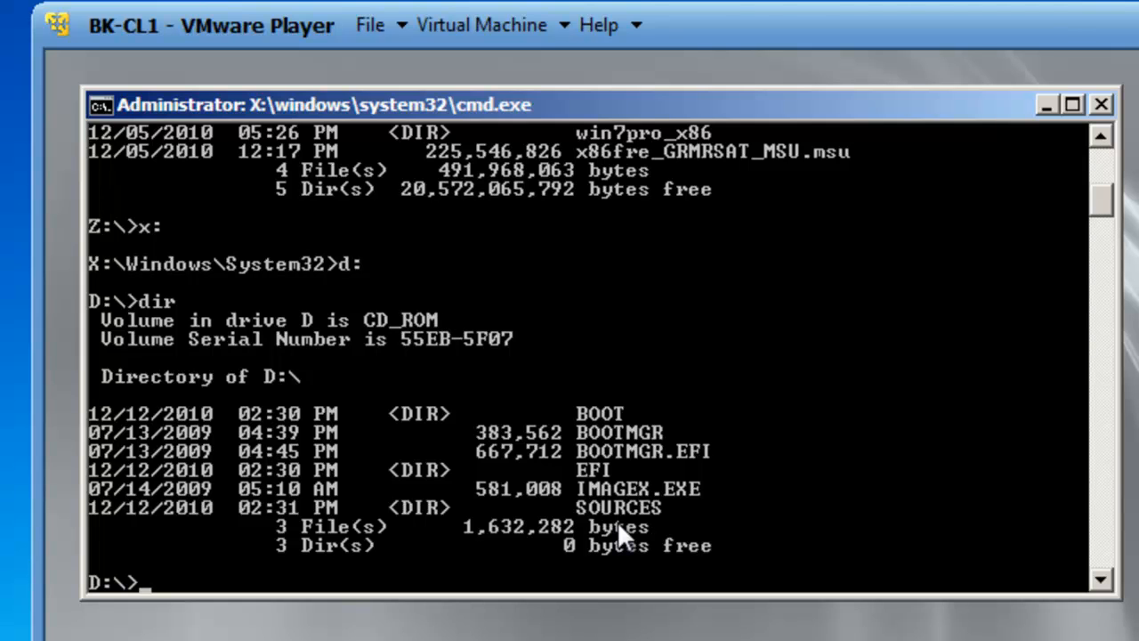
Type imagex.exe /capture c: z:\BK-CL1.wim "BK-CL1" /verify without running it
type("i")
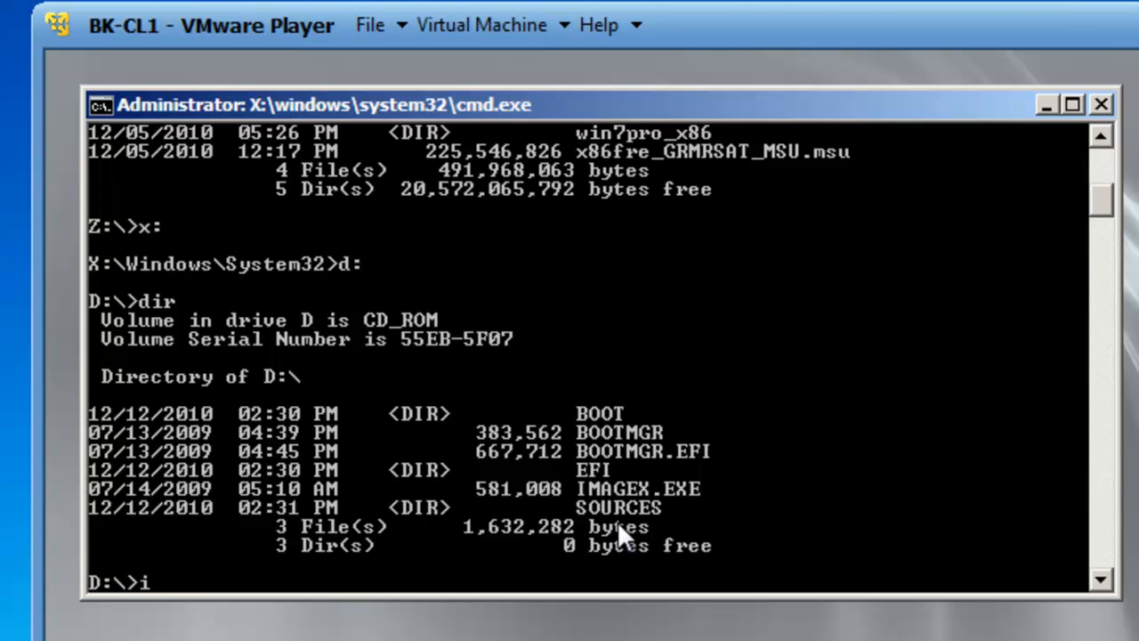
type("magex")
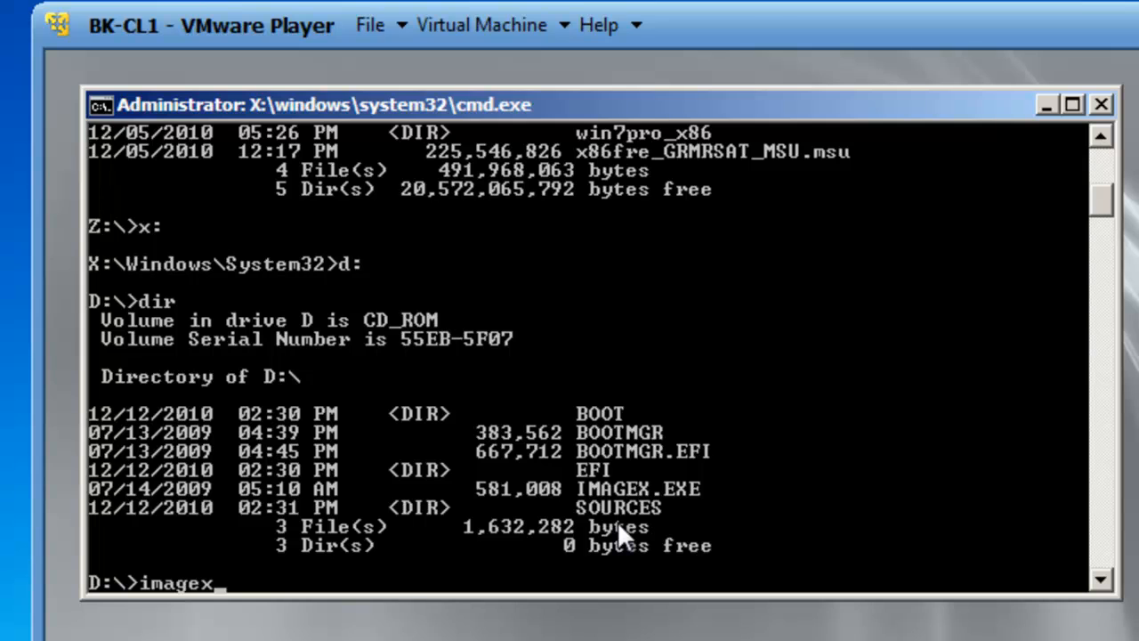
type(".exe")
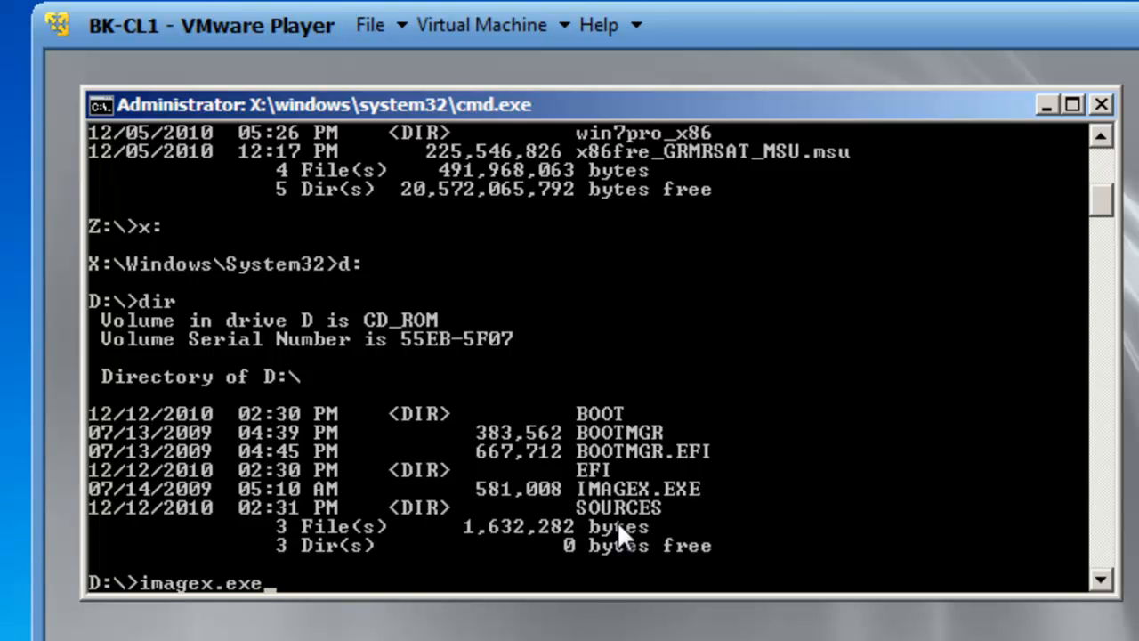
type("/ca")
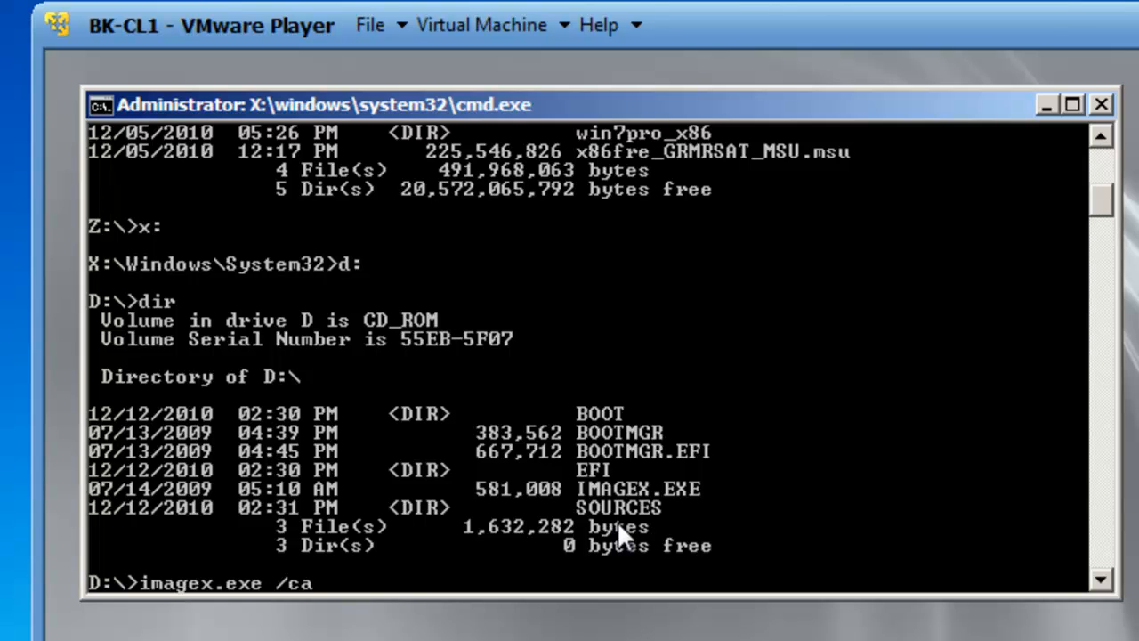
type("pture")
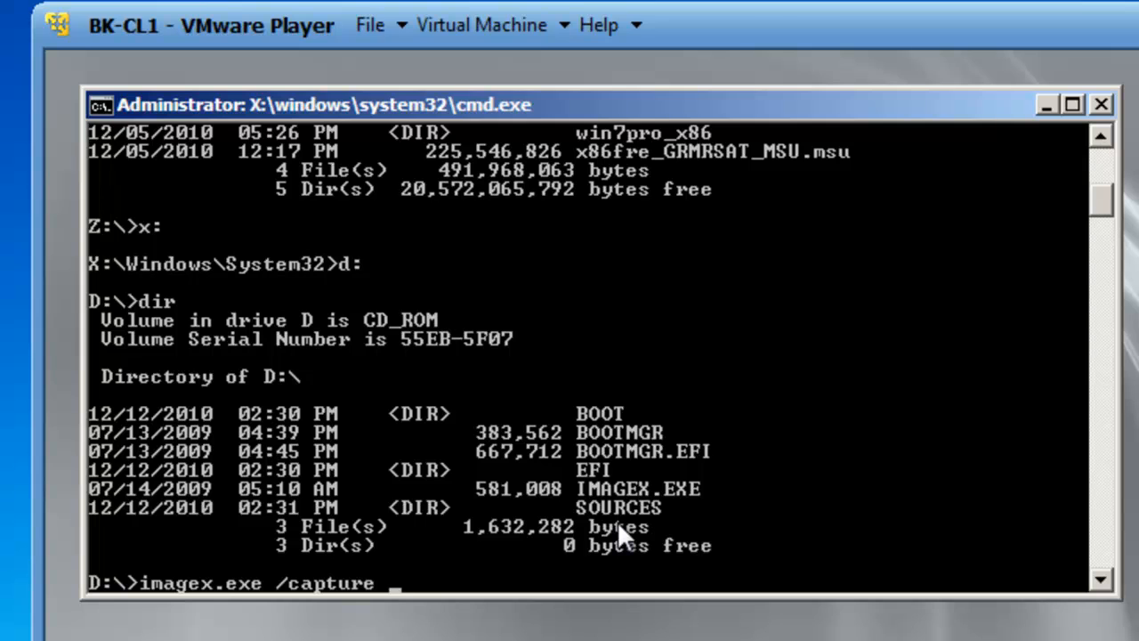
type("c:")
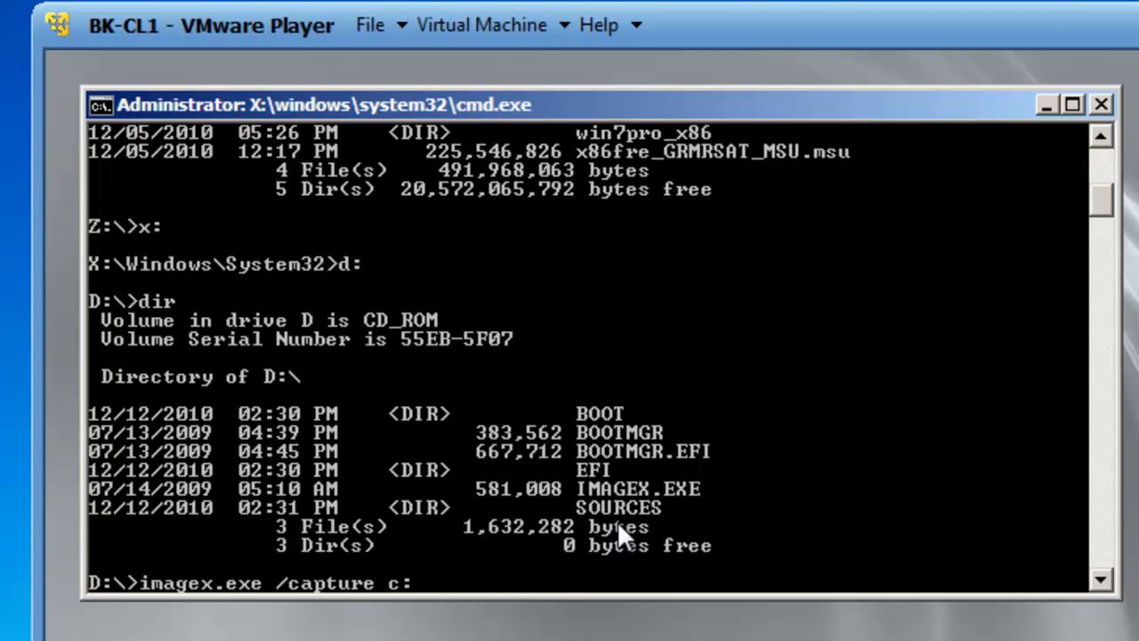
type("z:\\")
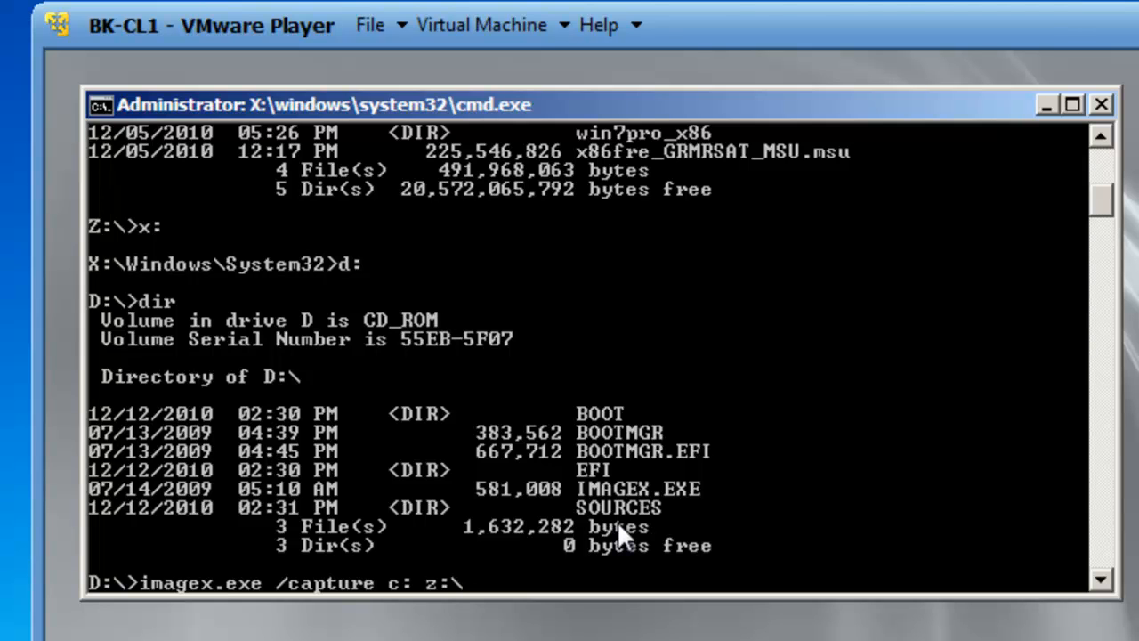
type("BK-")
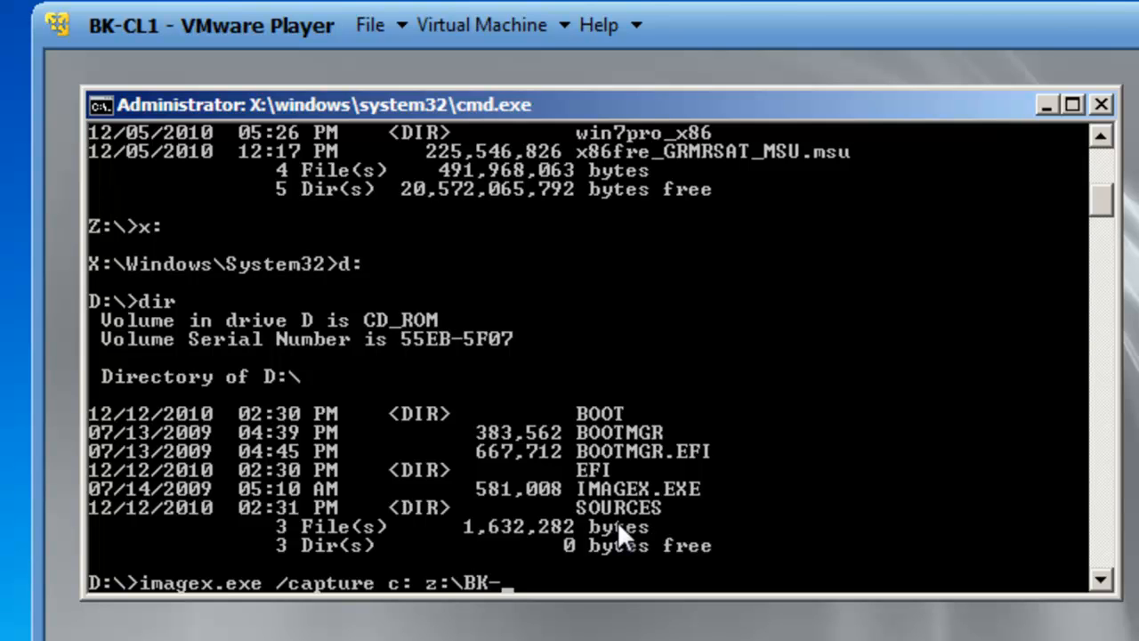
type("CL1")
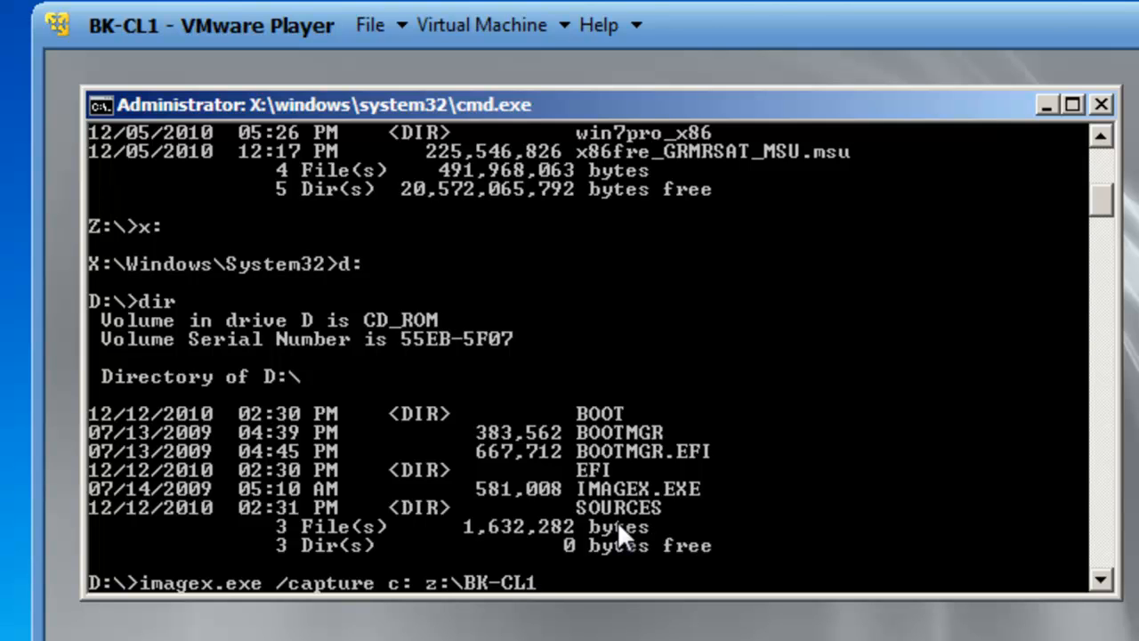
type(".")
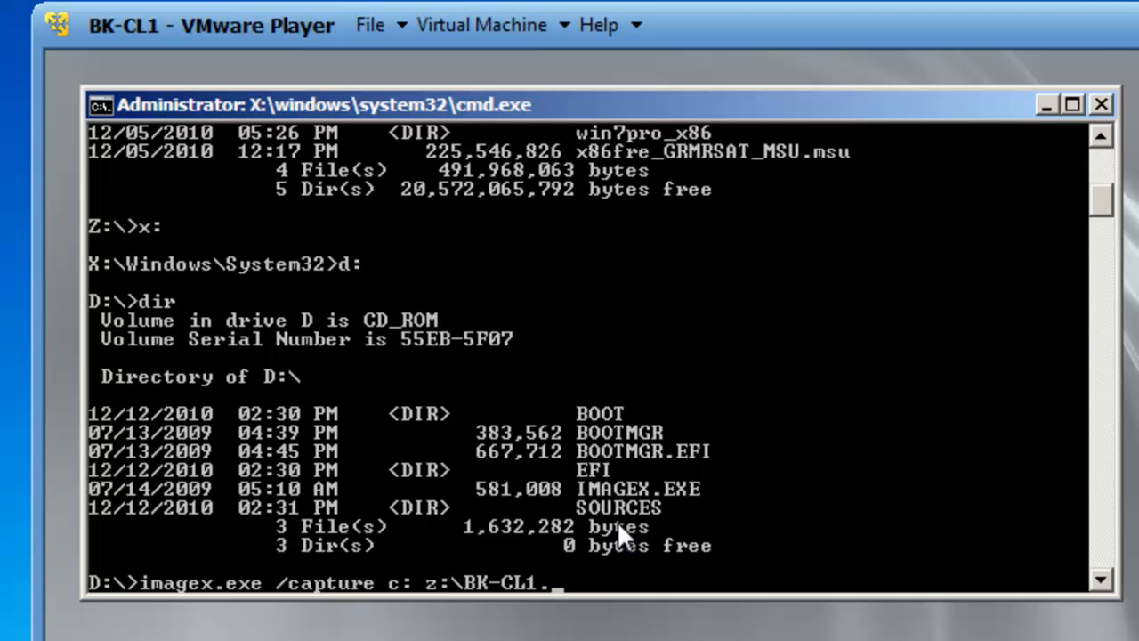
type("wim \"")
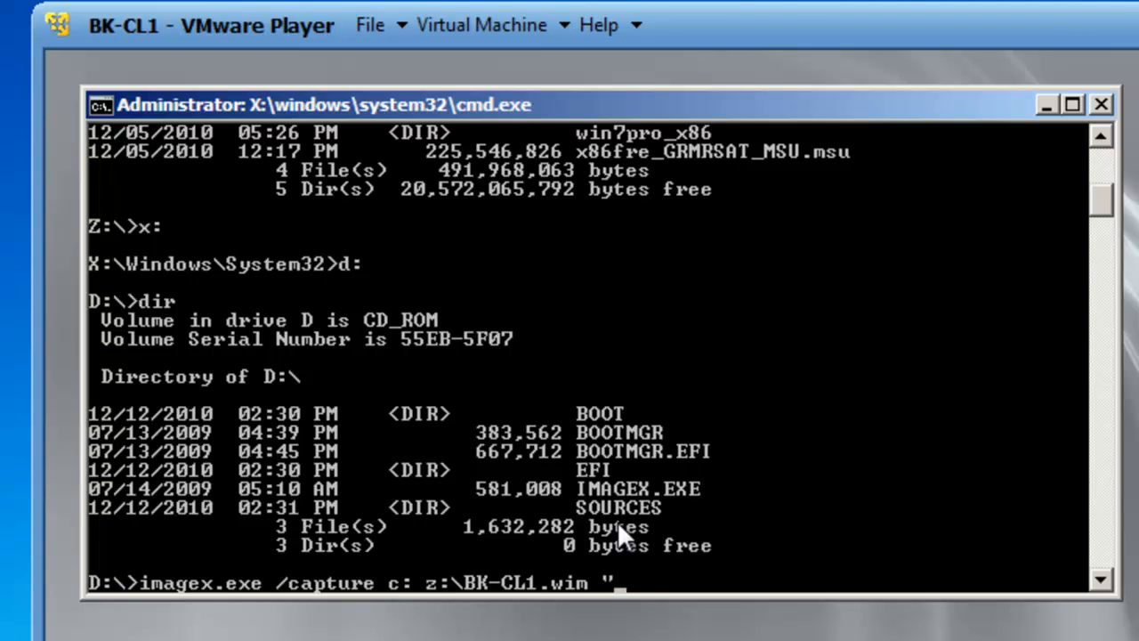
type("BK-C")
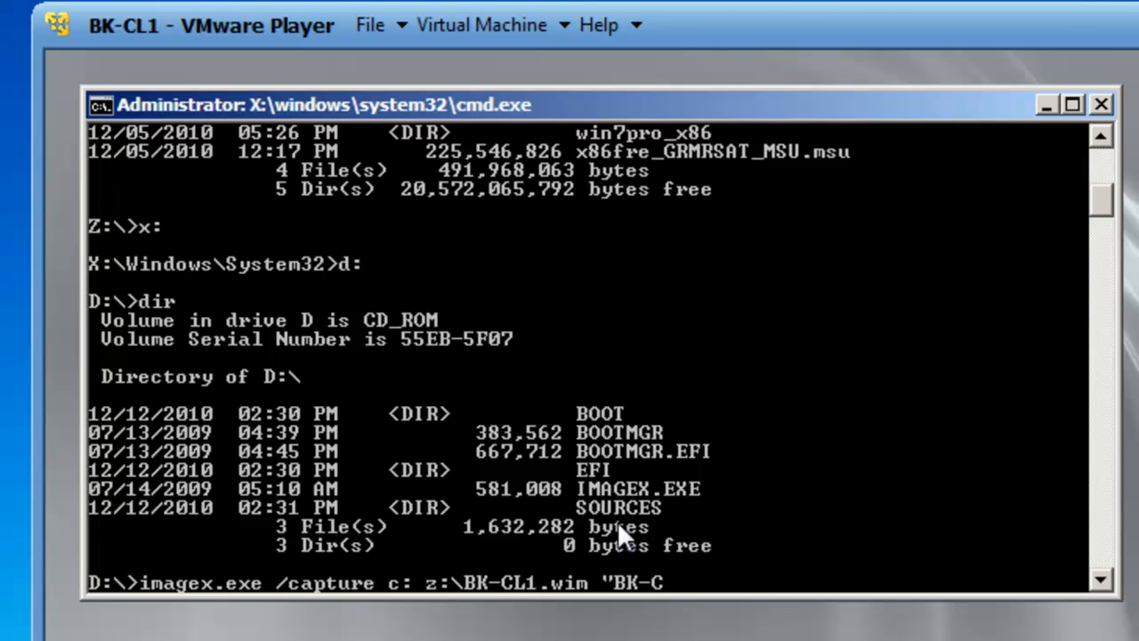
type("L1")
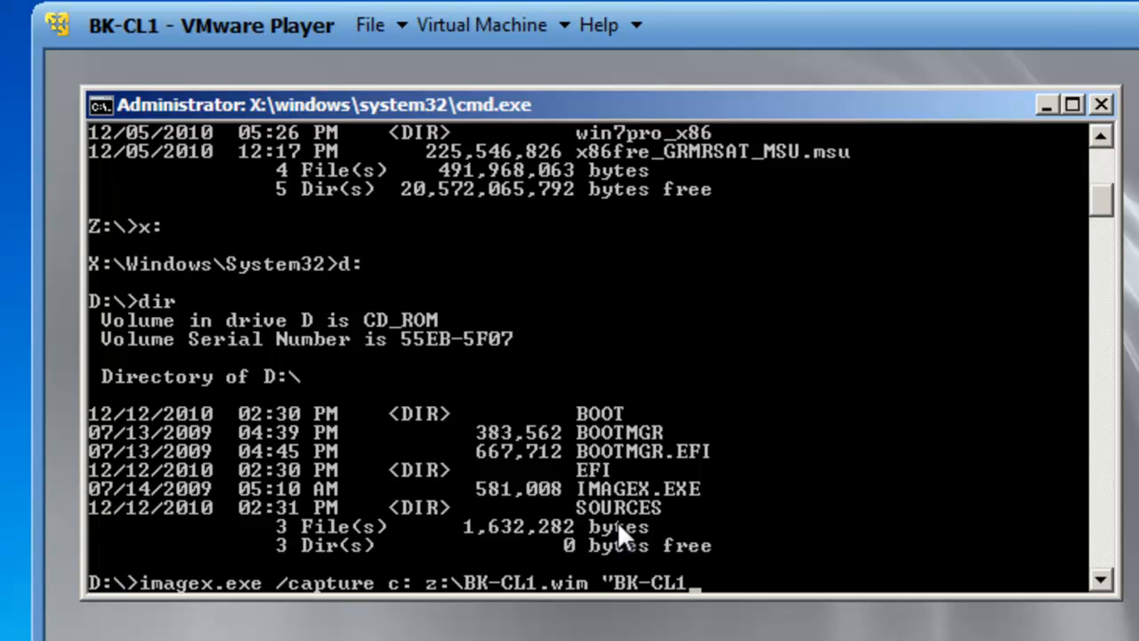
type("\"")
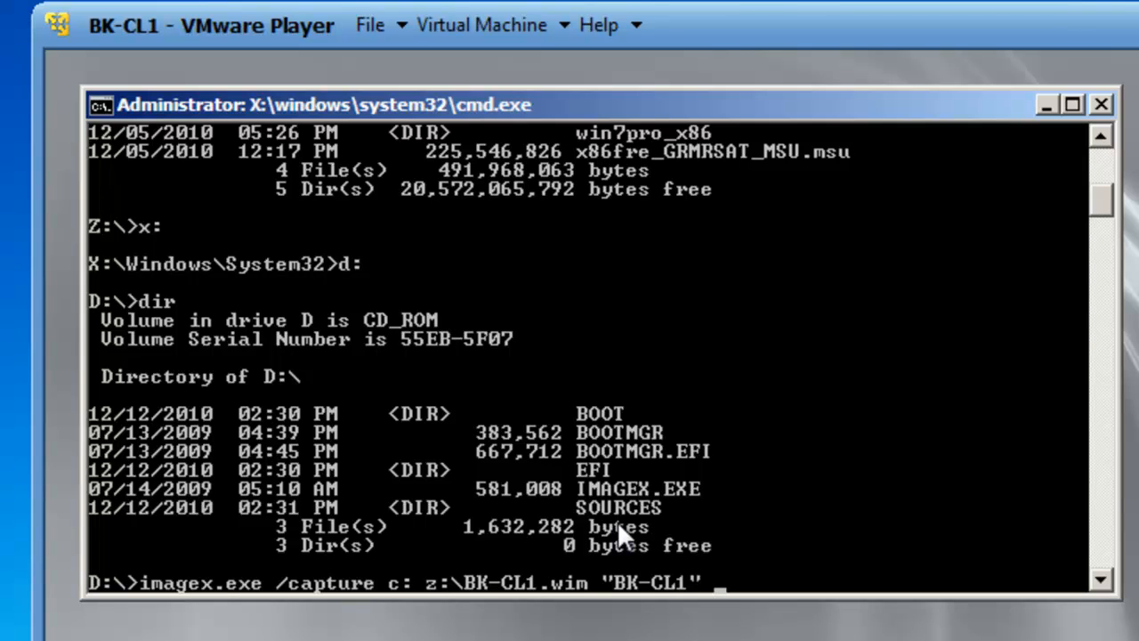
type("/verify")
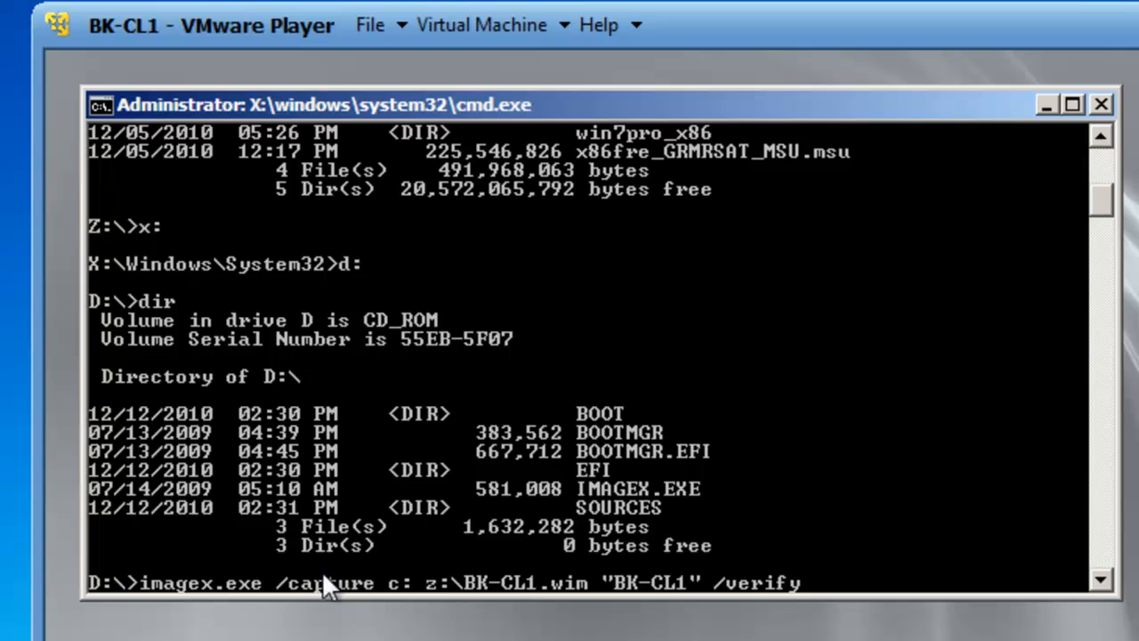
mouse_move(245, 605)
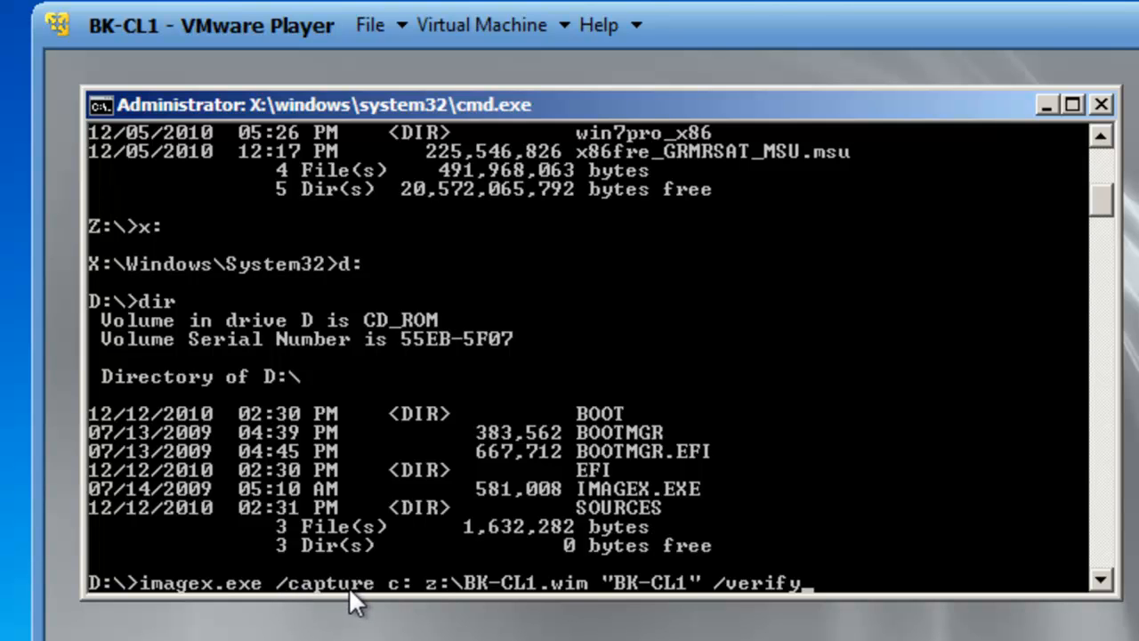
mouse_move(405, 608)
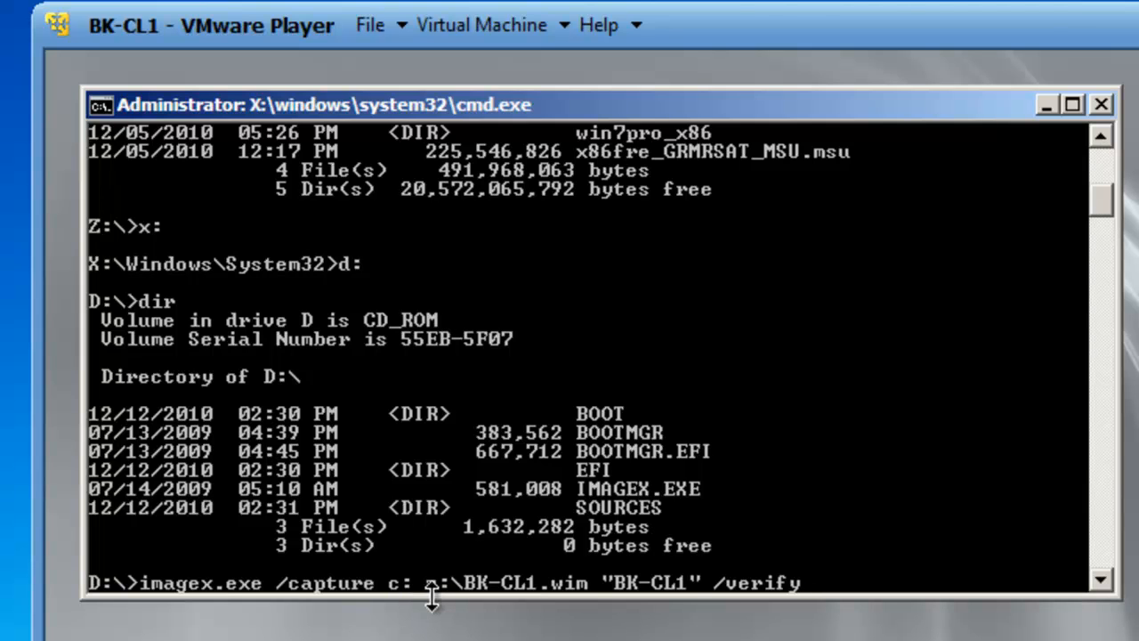
mouse_move(472, 614)
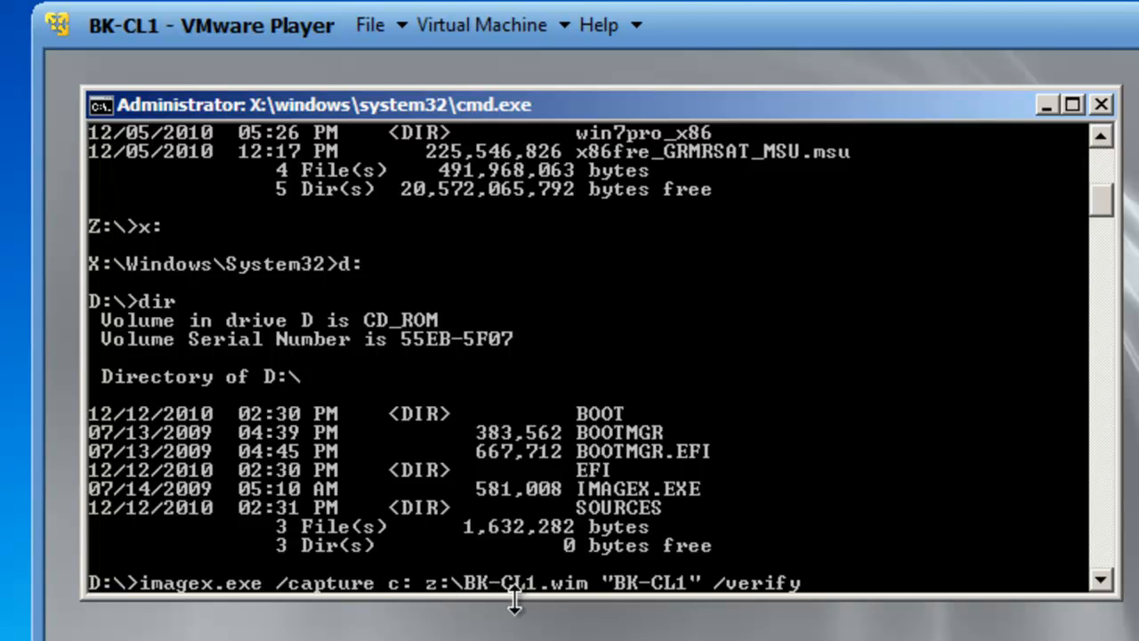
mouse_move(617, 618)
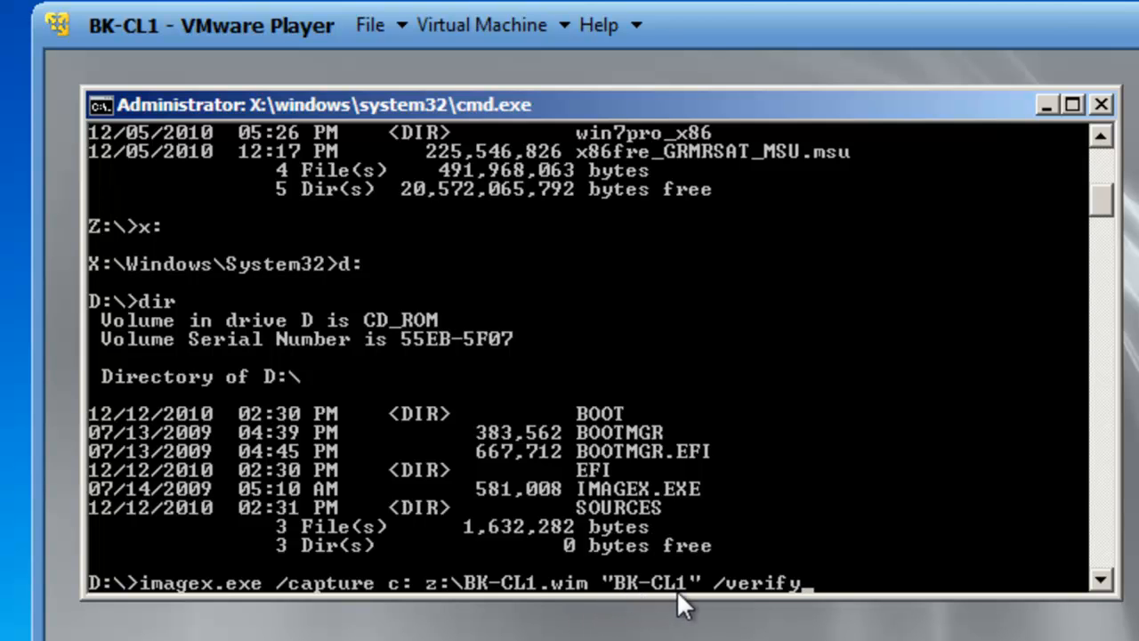
mouse_move(745, 617)
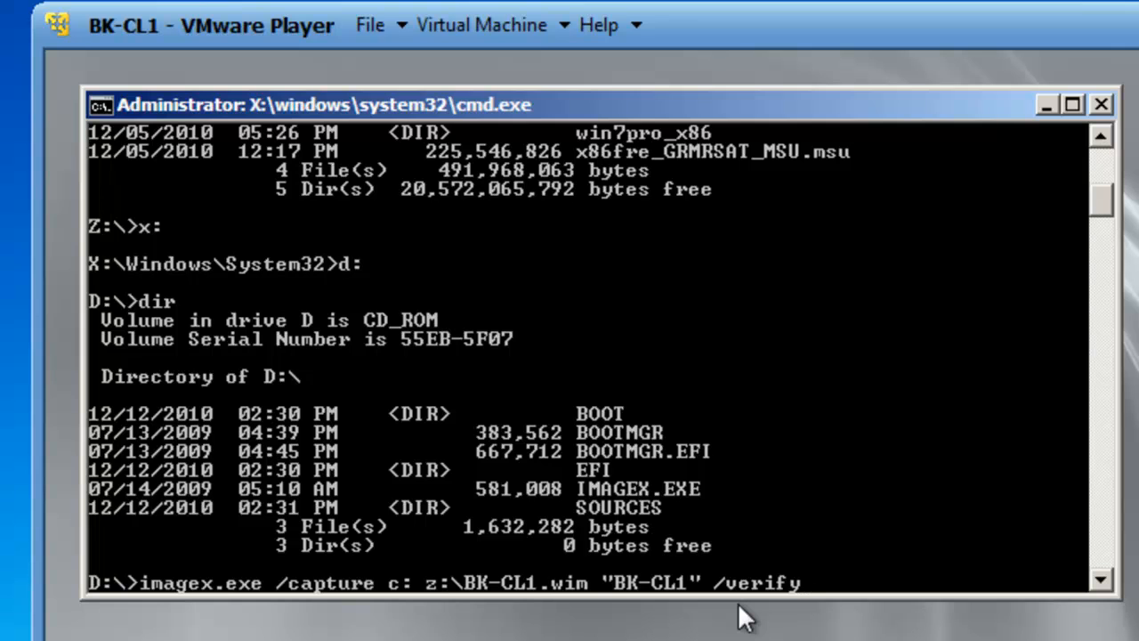
Run the ImageX capture of drive C: to BK-CL1.wim until it reports success
key("Return")
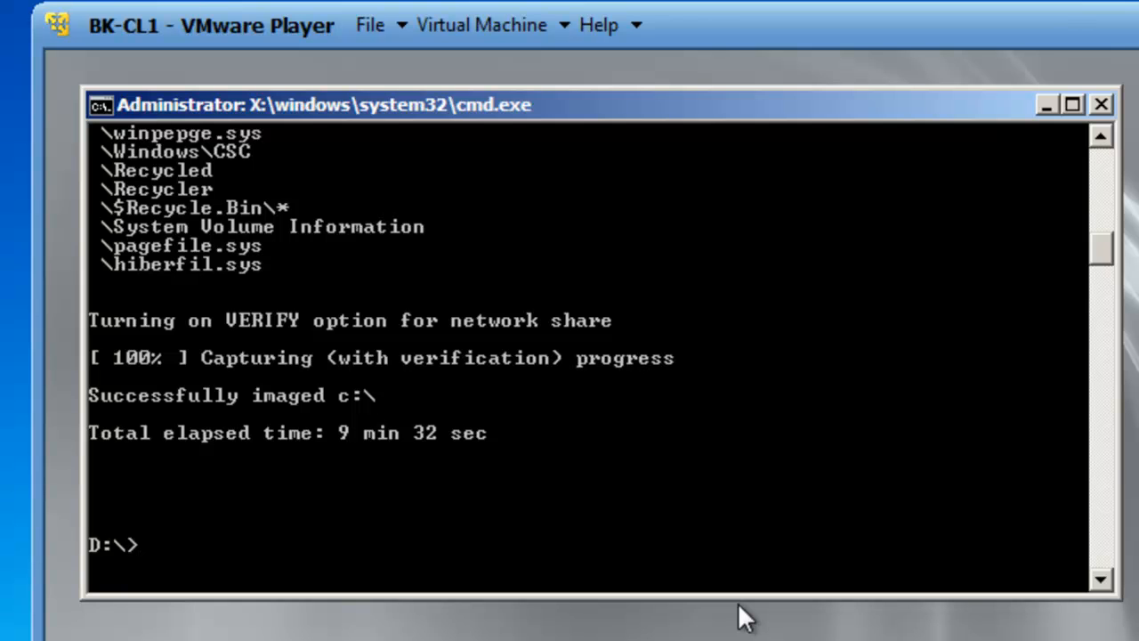
Power off the BK-CL1 virtual machine via Virtual Machine > Power > Power Off
left_click(1101, 104)
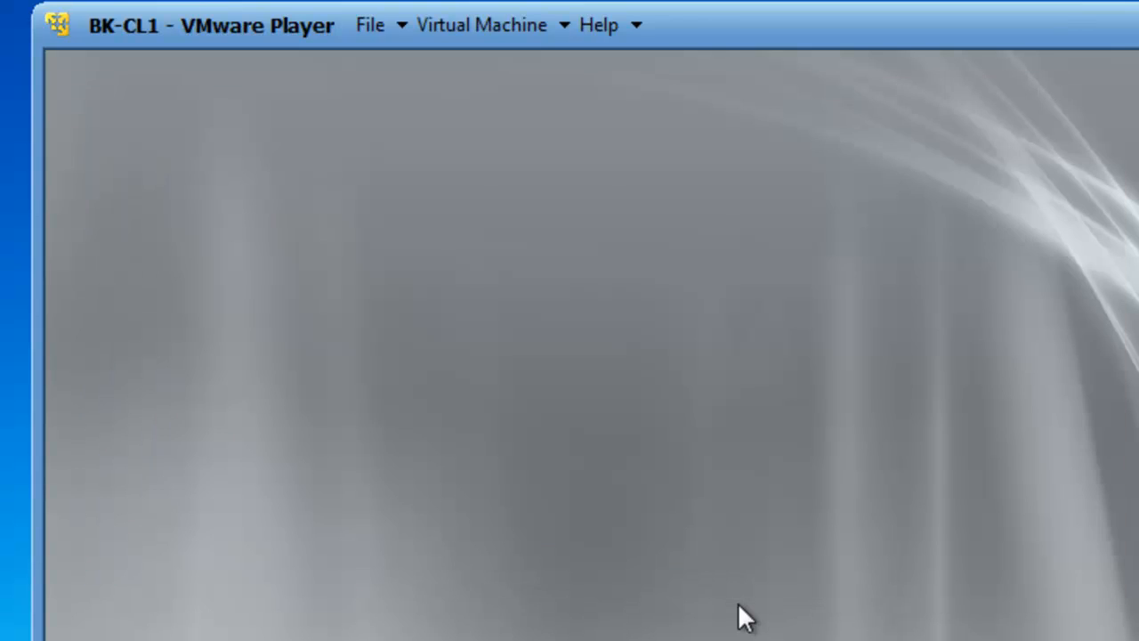
mouse_move(516, 225)
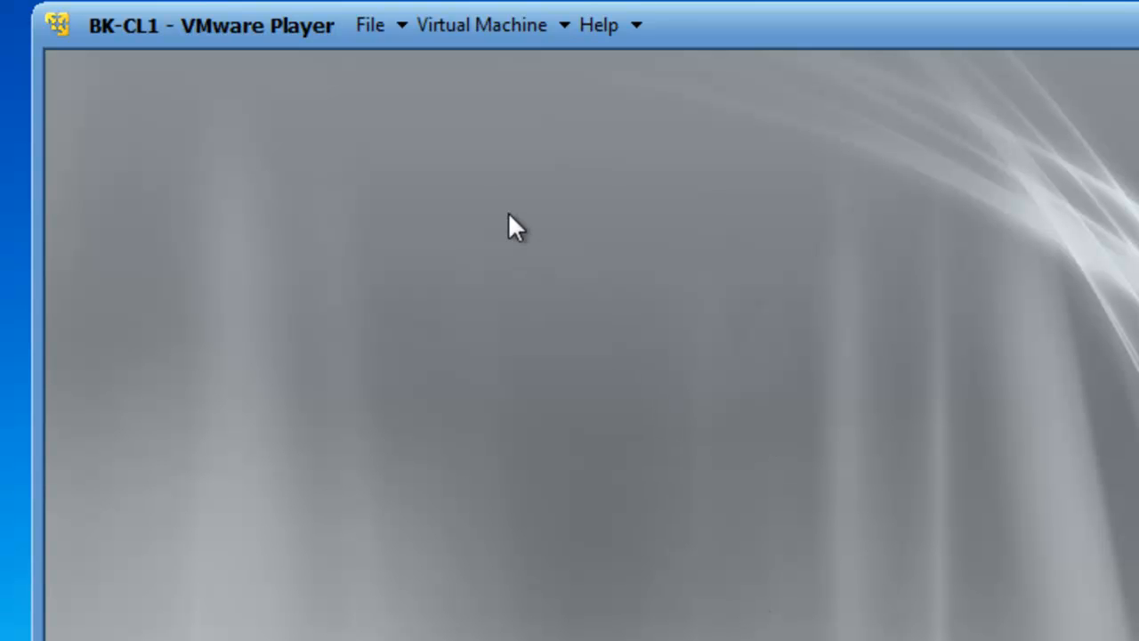
left_click(482, 24)
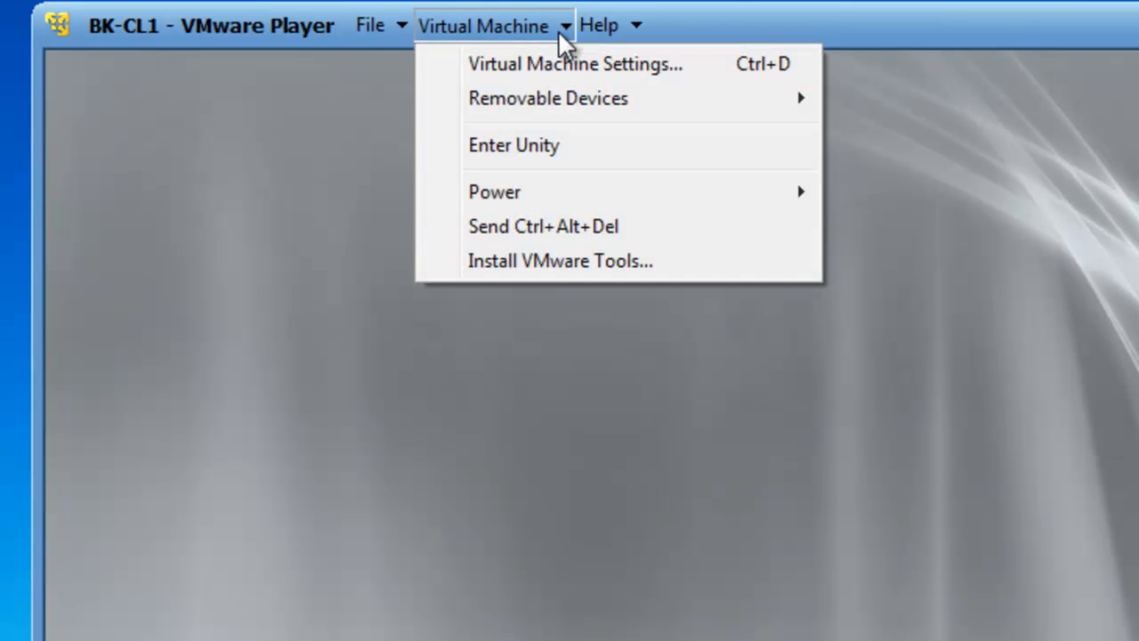
mouse_move(494, 191)
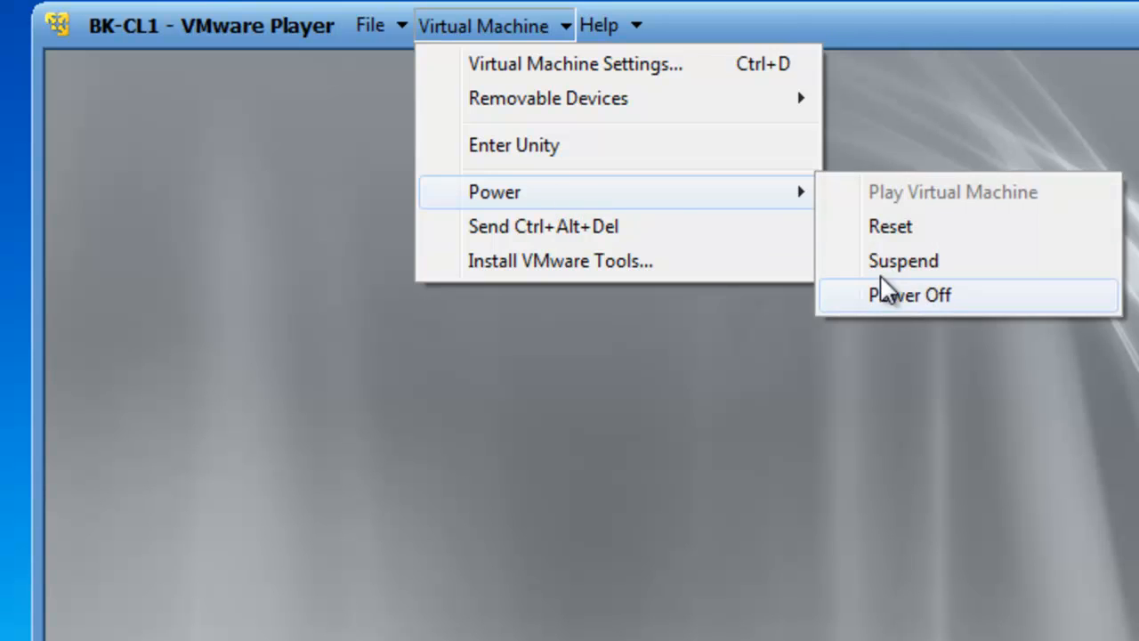
left_click(909, 295)
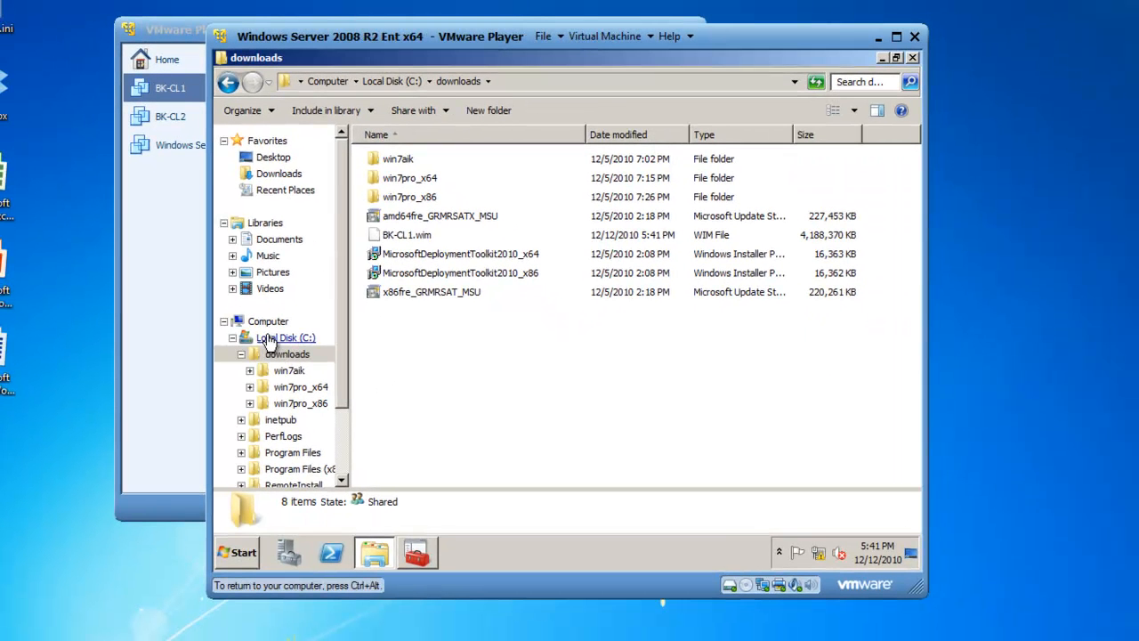
Select BK-CL1.wim in the downloads folder to show its details (WIM File, 3.99 GB, 12/12/2010)
left_click(287, 354)
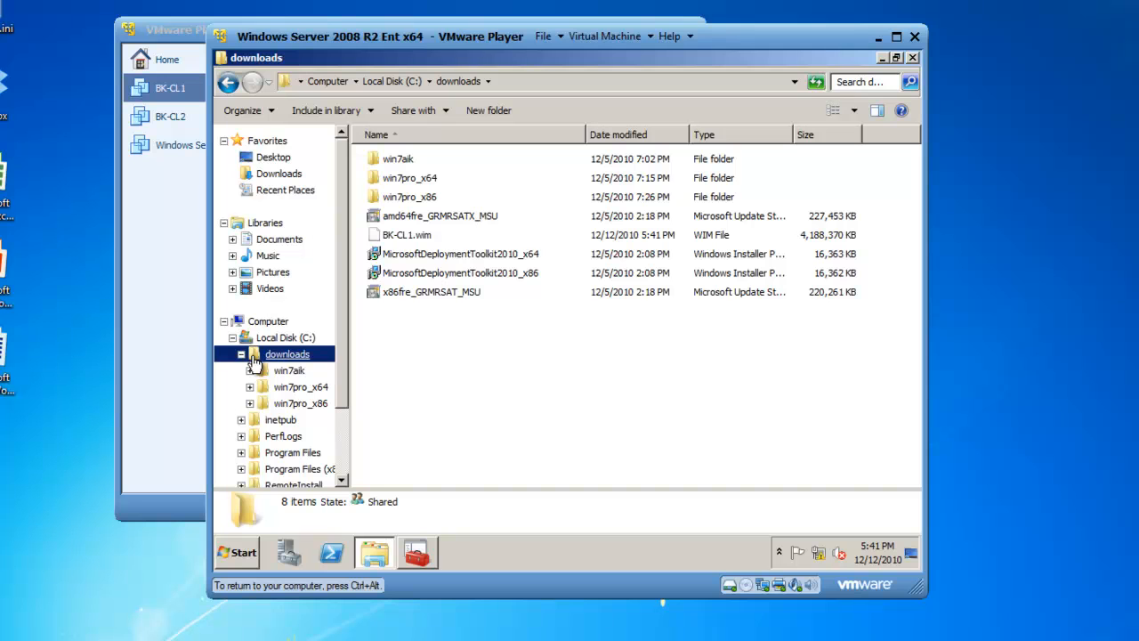
mouse_move(255, 367)
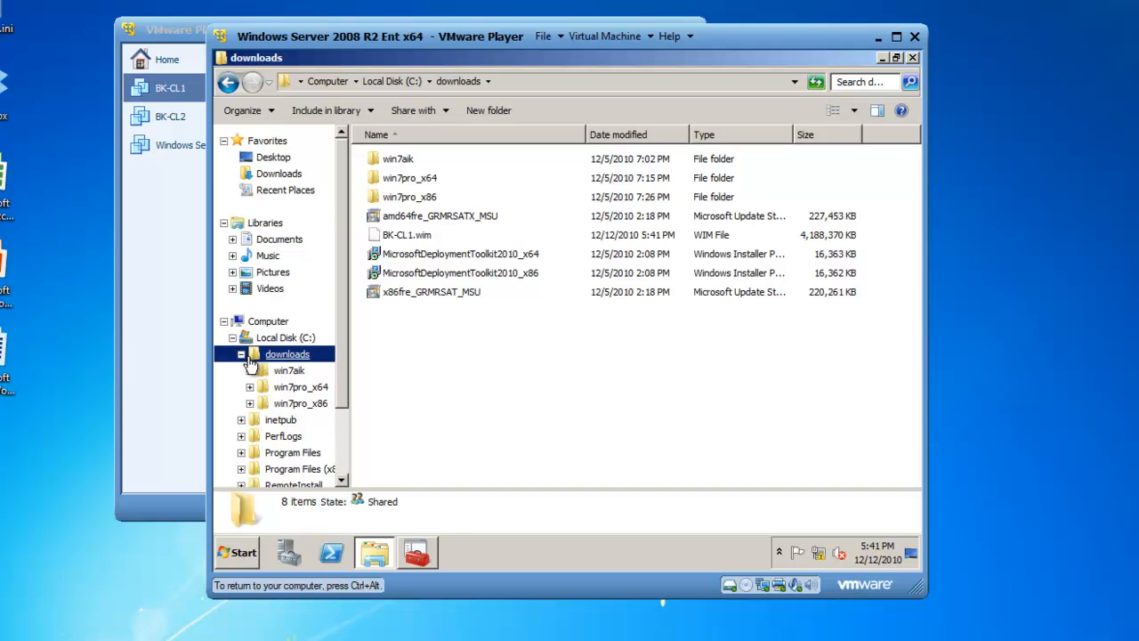
mouse_move(398, 247)
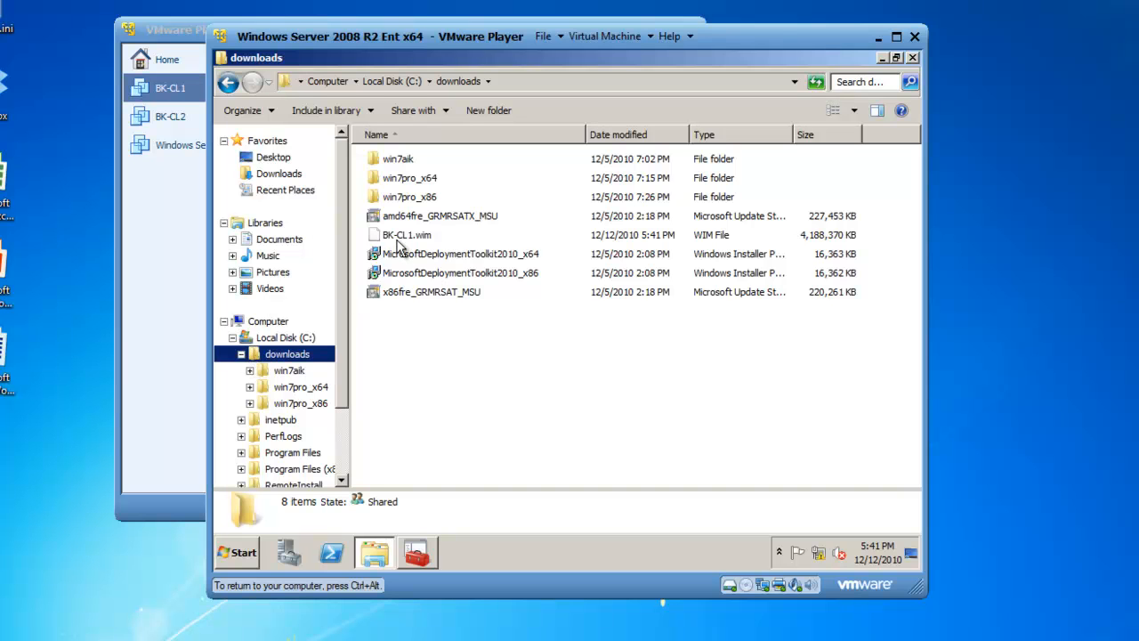
left_click(407, 234)
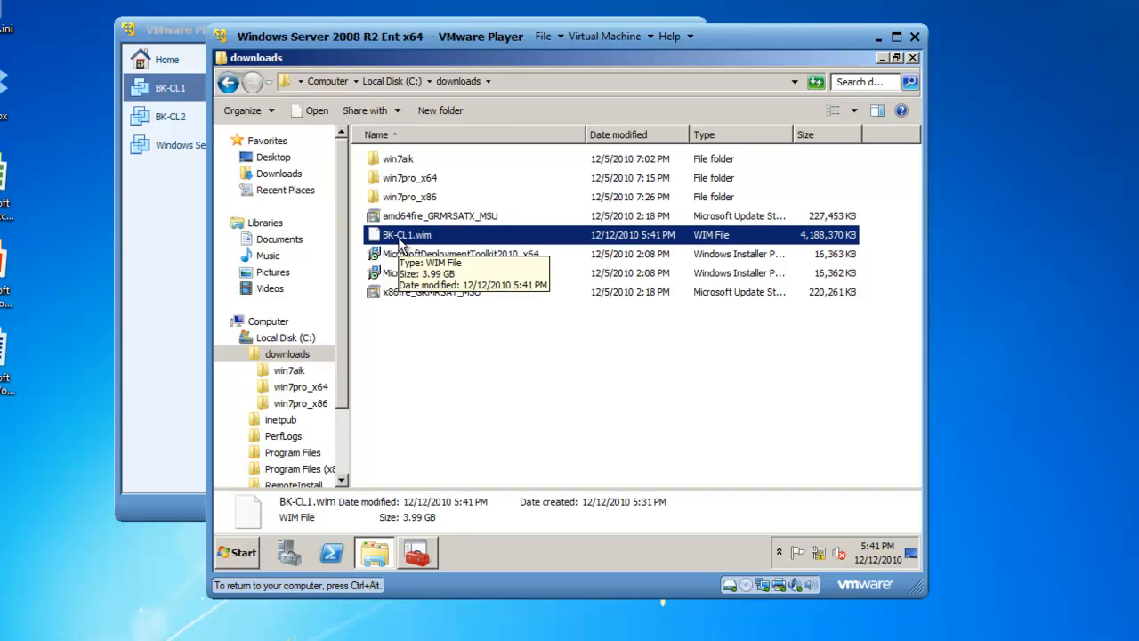
mouse_move(805, 248)
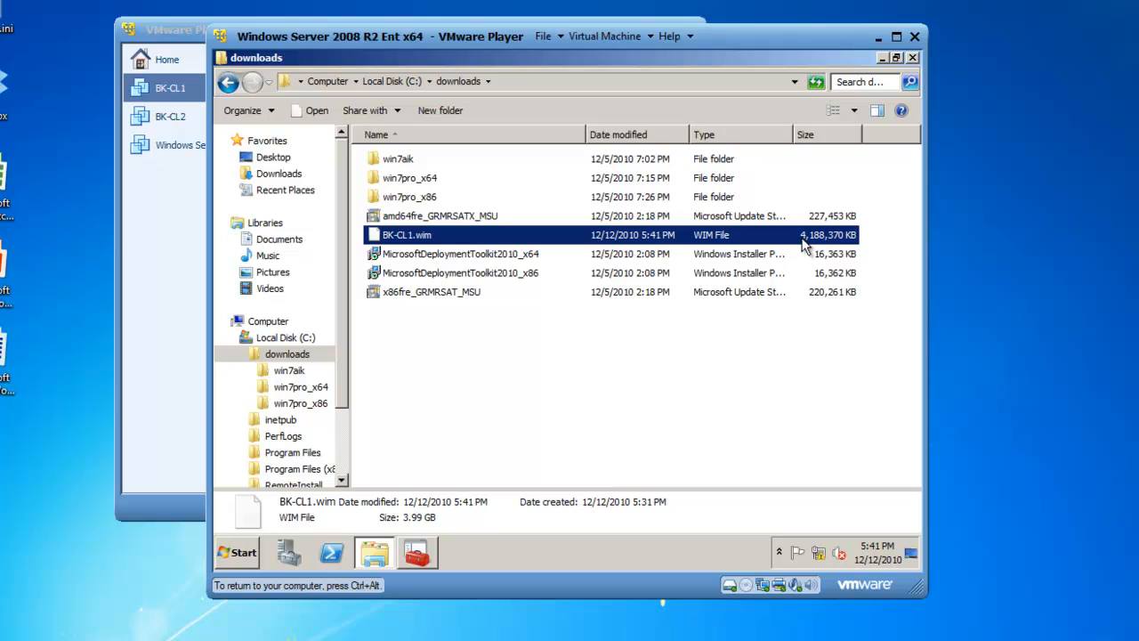